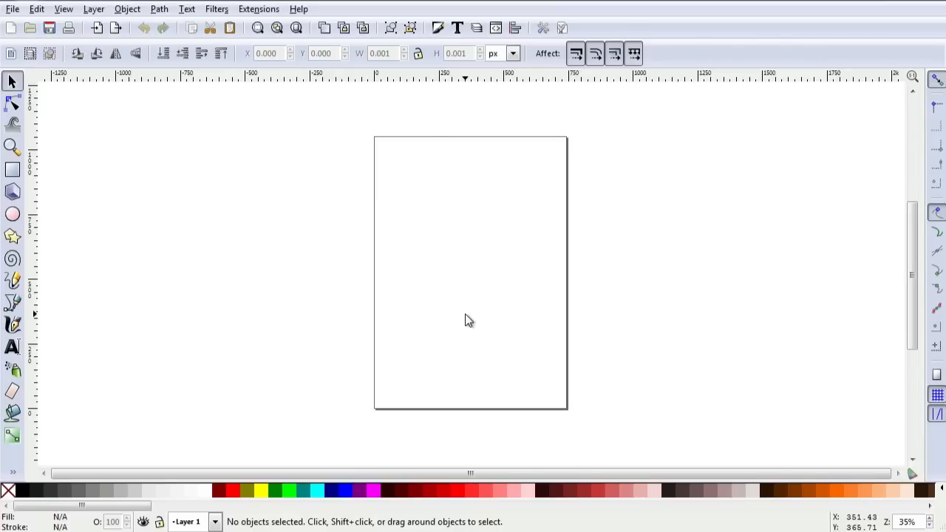
# Add a new rectangular grid in Document Properties' Grids tab, then close the dialog.
pyautogui.click(12, 9)
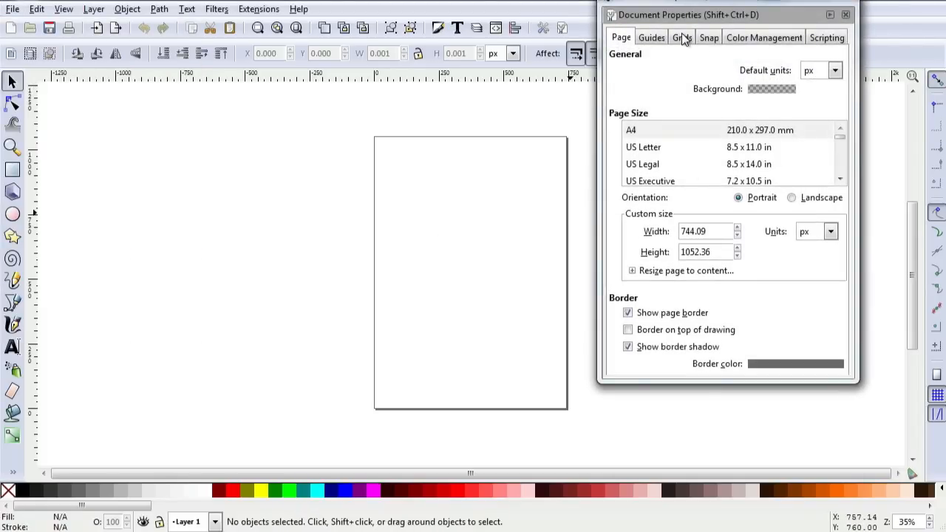
pyautogui.click(806, 71)
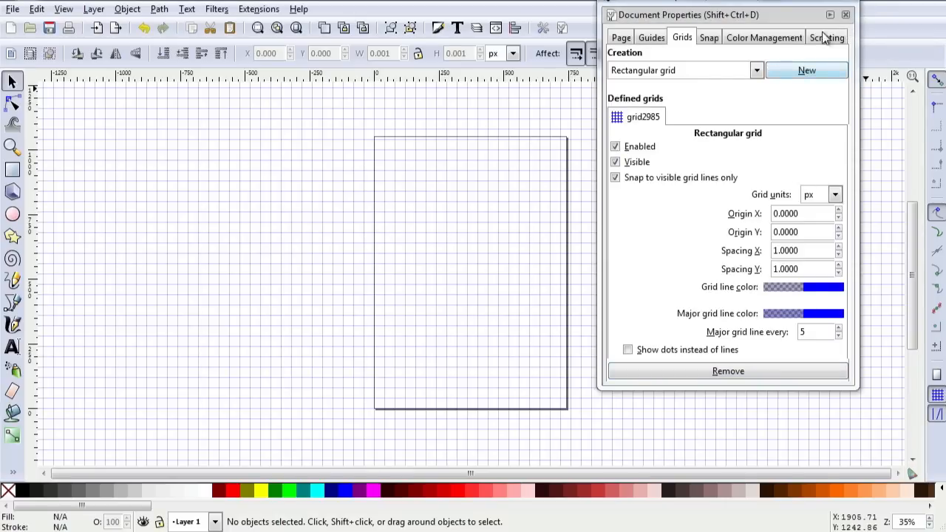
pyautogui.click(845, 14)
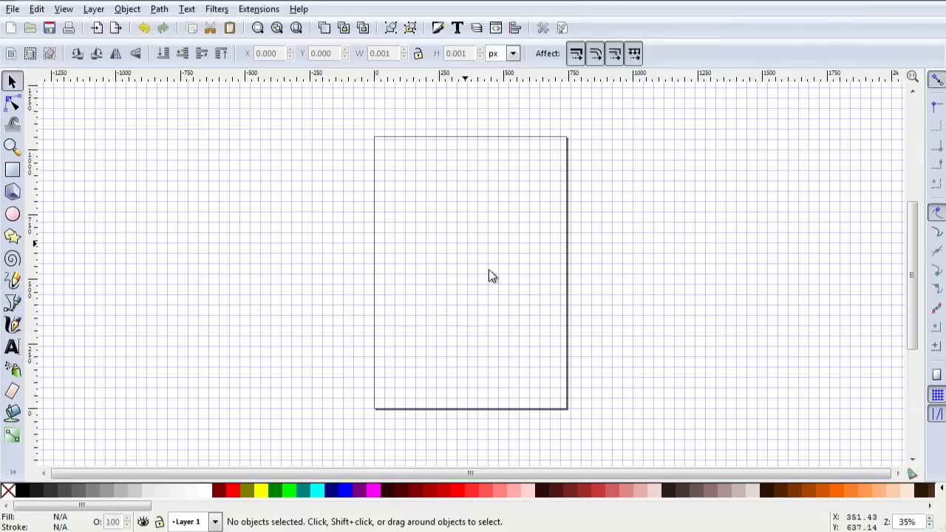
pyautogui.scroll(3)
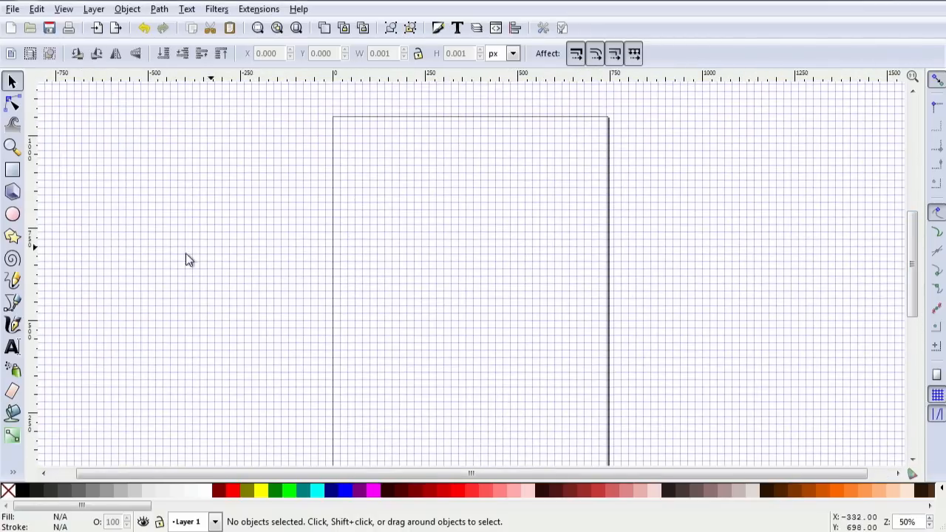
pyautogui.moveTo(12, 325)
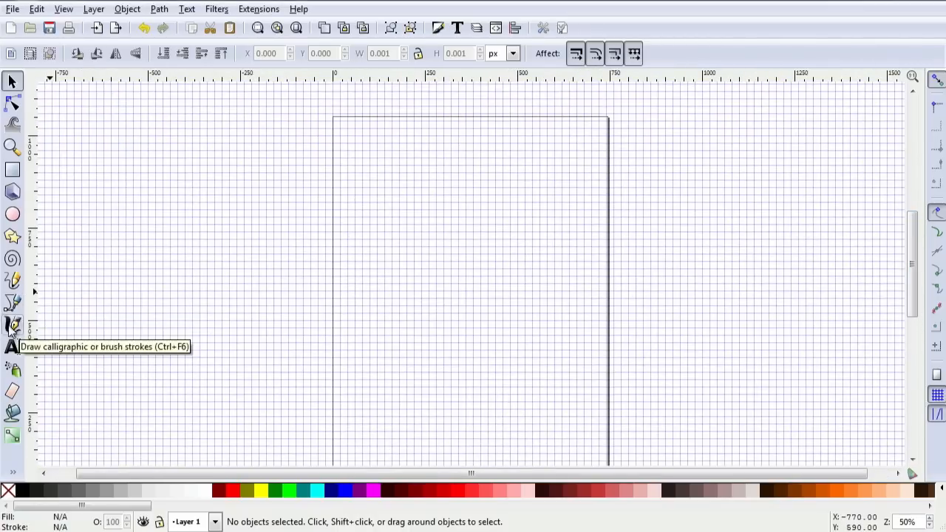
# Start a straight vertical line at a grid intersection near the page top with the Bezier tool.
pyautogui.click(13, 303)
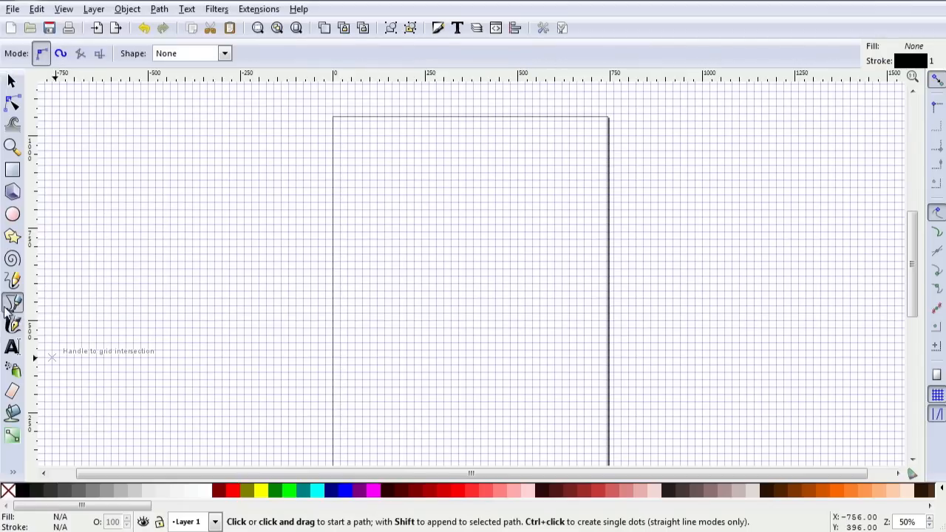
pyautogui.moveTo(474, 137)
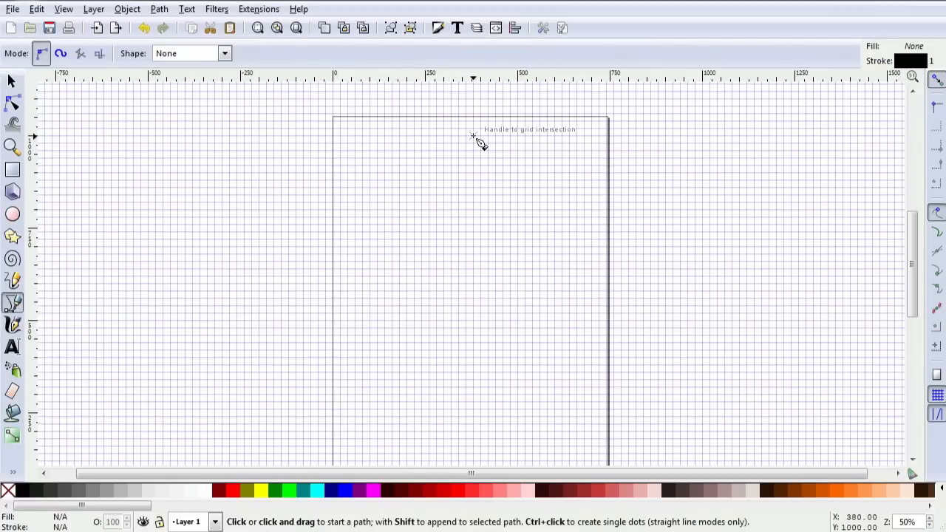
pyautogui.click(472, 136)
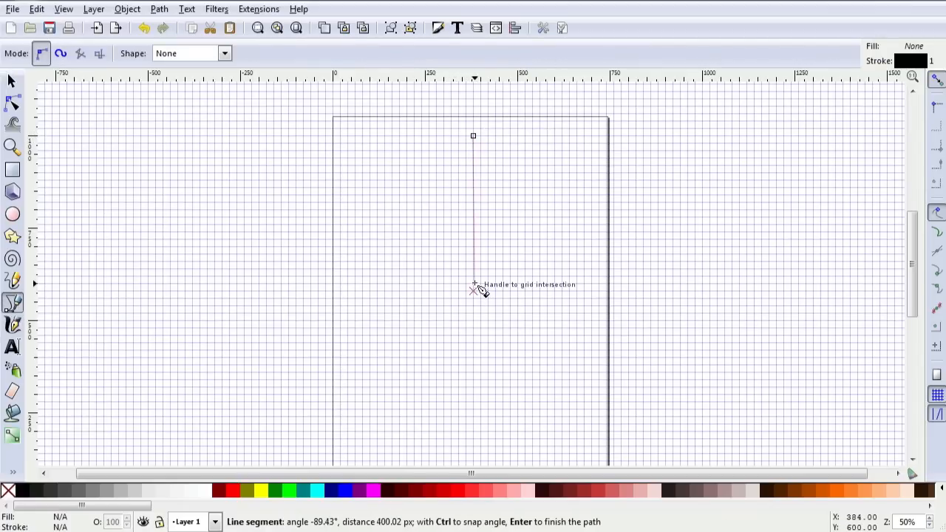
pyautogui.moveTo(472, 257)
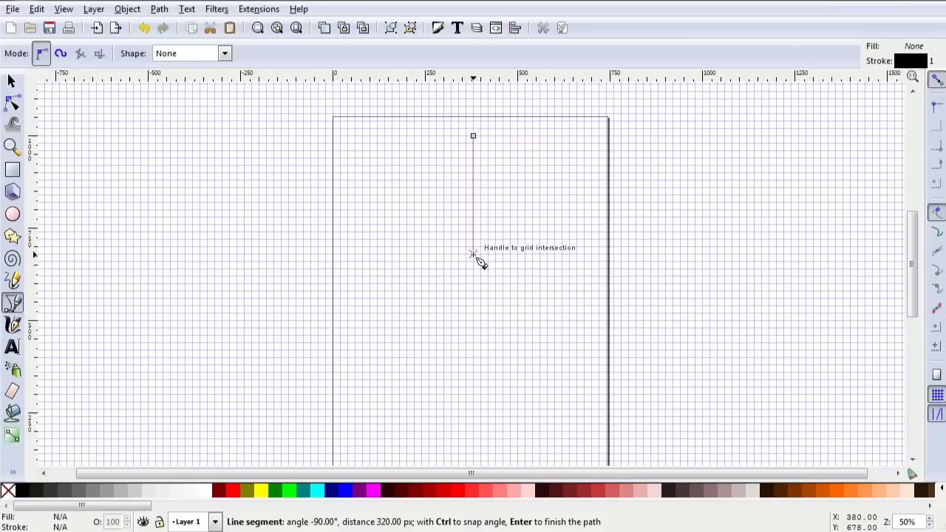
pyautogui.moveTo(475, 277)
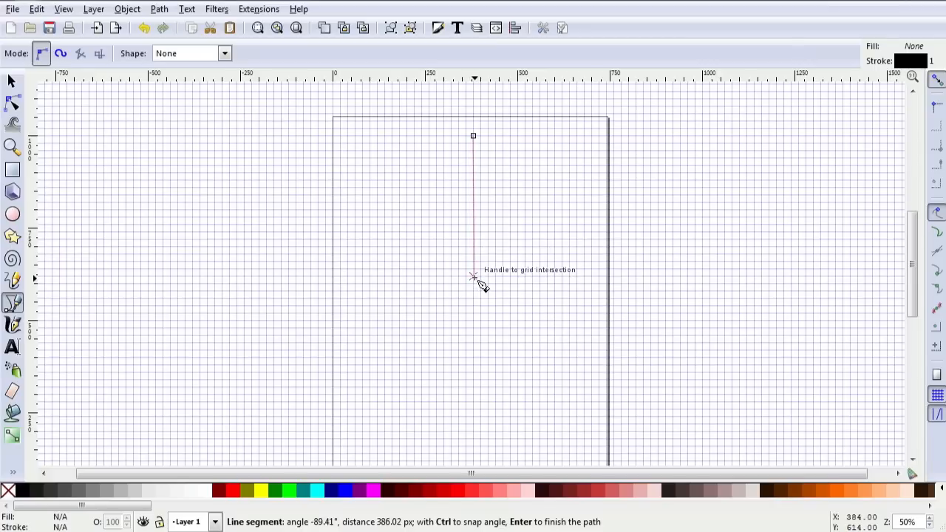
pyautogui.moveTo(474, 264)
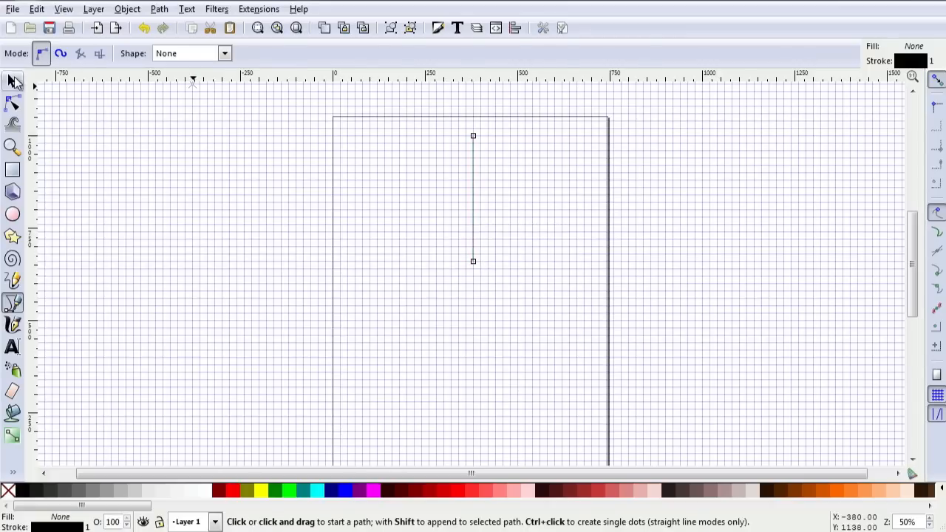
# Duplicate the vertical line, rotate the copy -30°, and join its lower end to the original's.
pyautogui.click(13, 81)
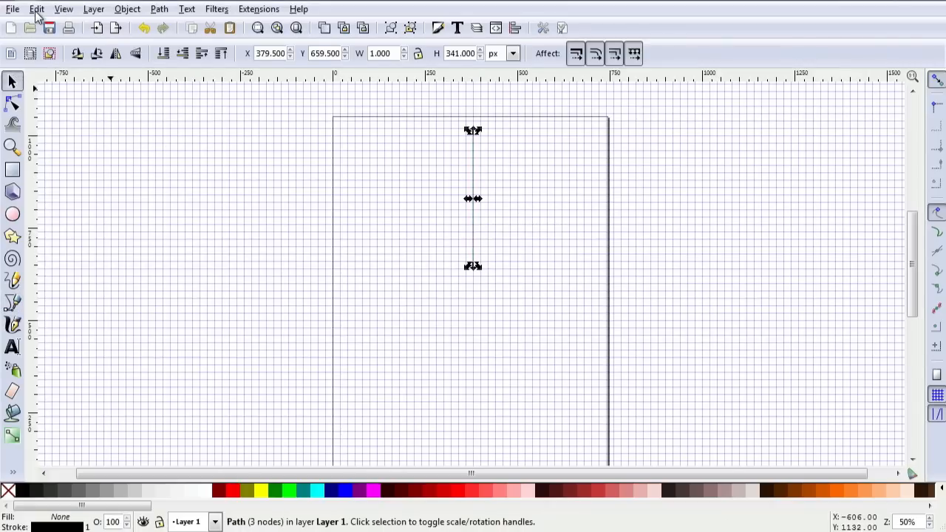
pyautogui.click(35, 9)
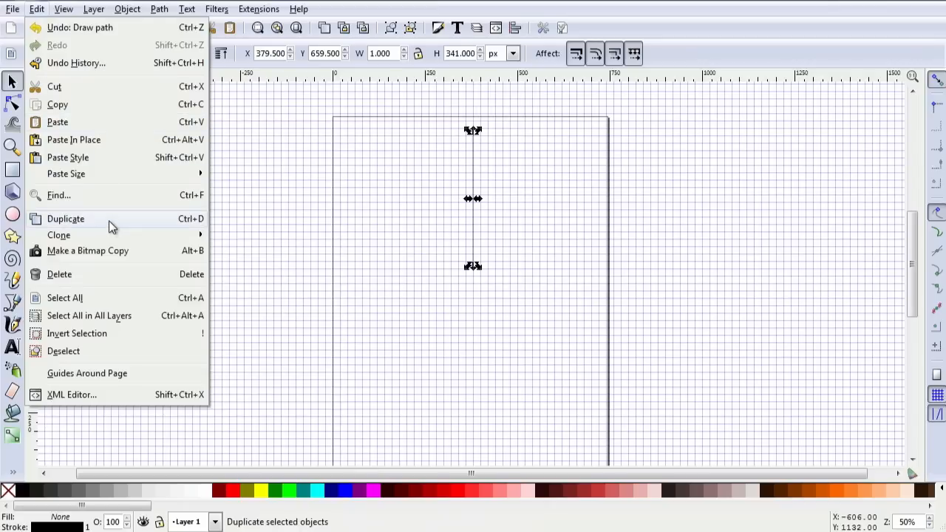
pyautogui.click(127, 9)
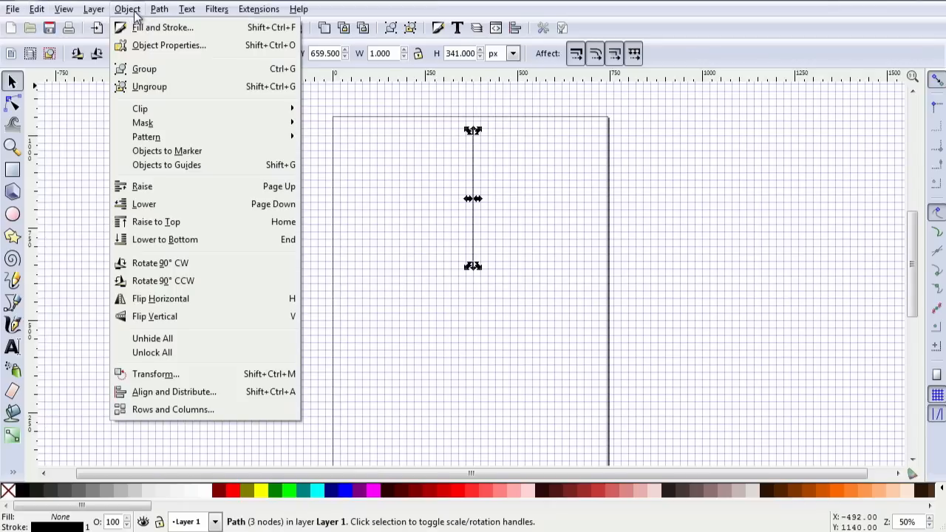
pyautogui.click(156, 373)
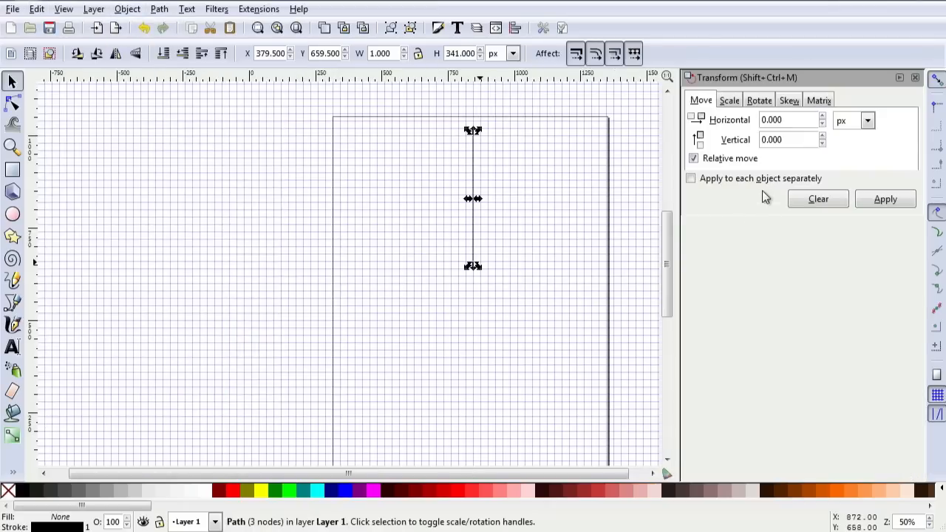
pyautogui.click(758, 100)
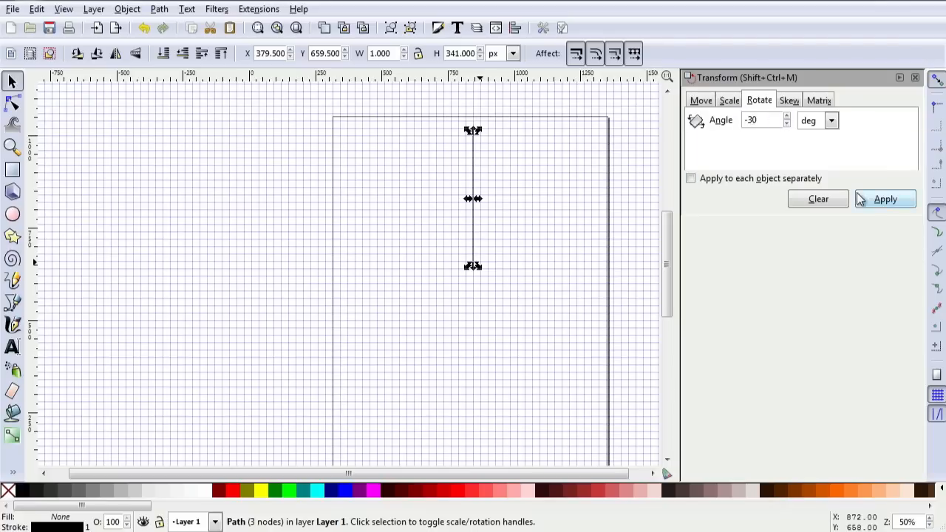
pyautogui.moveTo(885, 199)
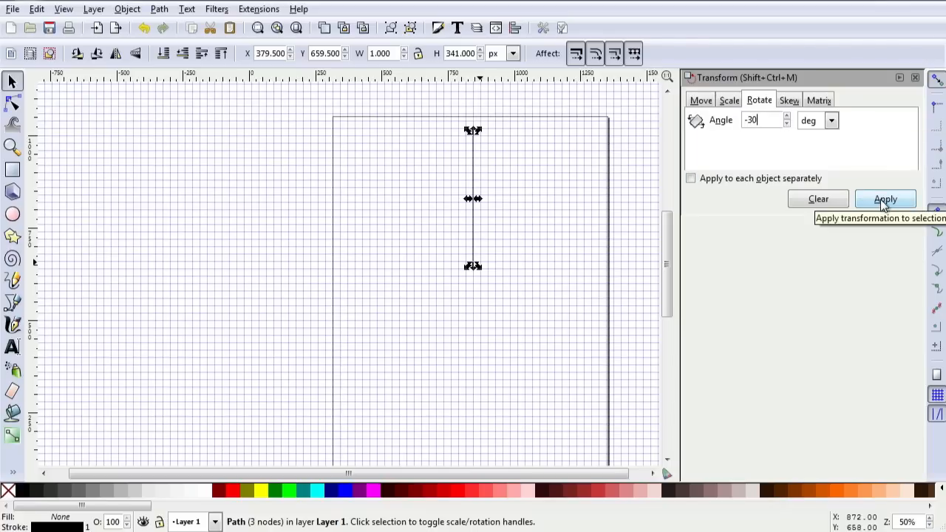
pyautogui.click(885, 199)
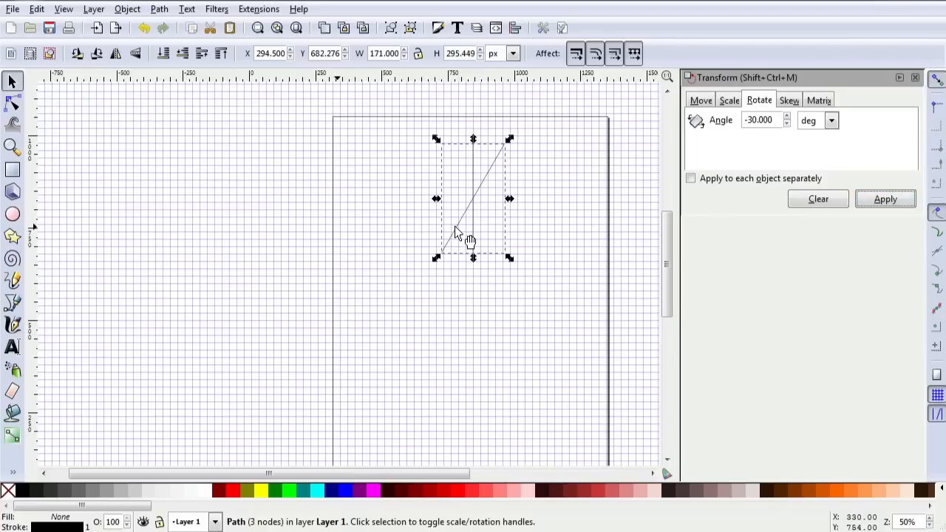
pyautogui.moveTo(472, 230); pyautogui.dragTo(506, 255)
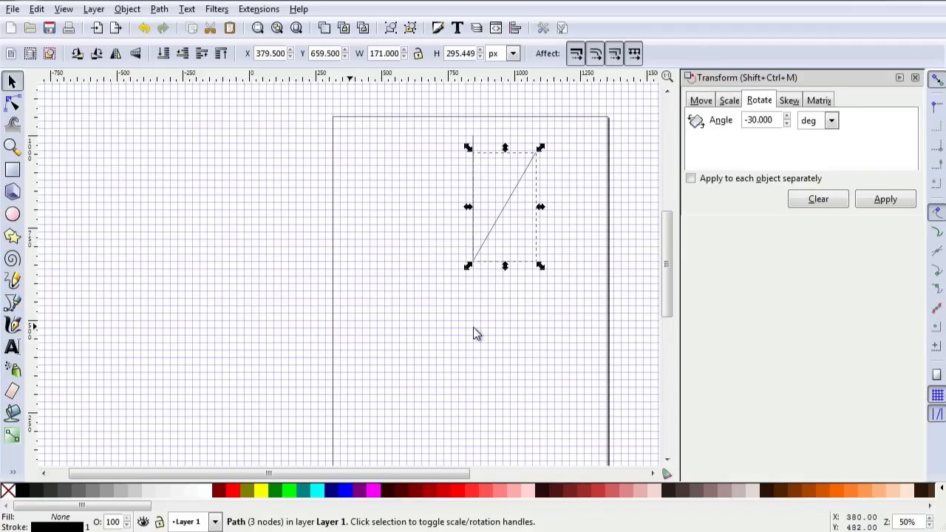
pyautogui.click(407, 209)
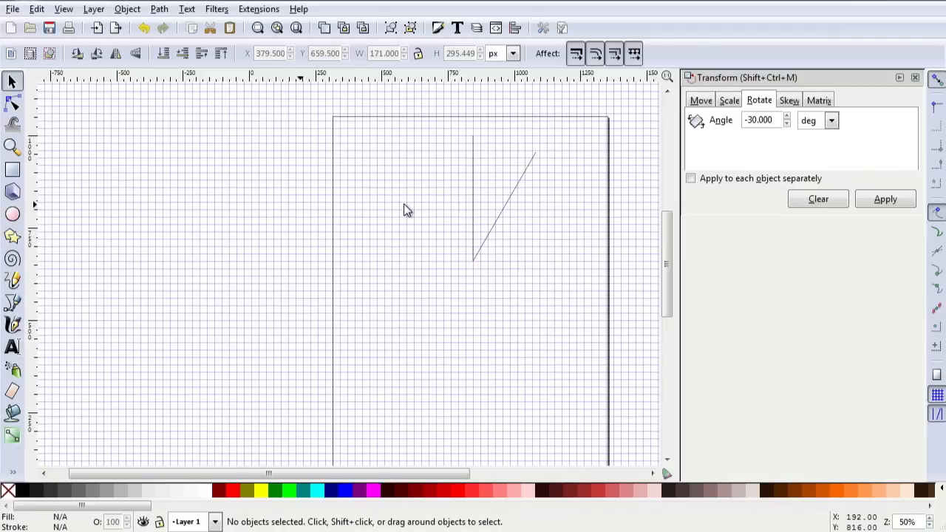
pyautogui.moveTo(38, 207)
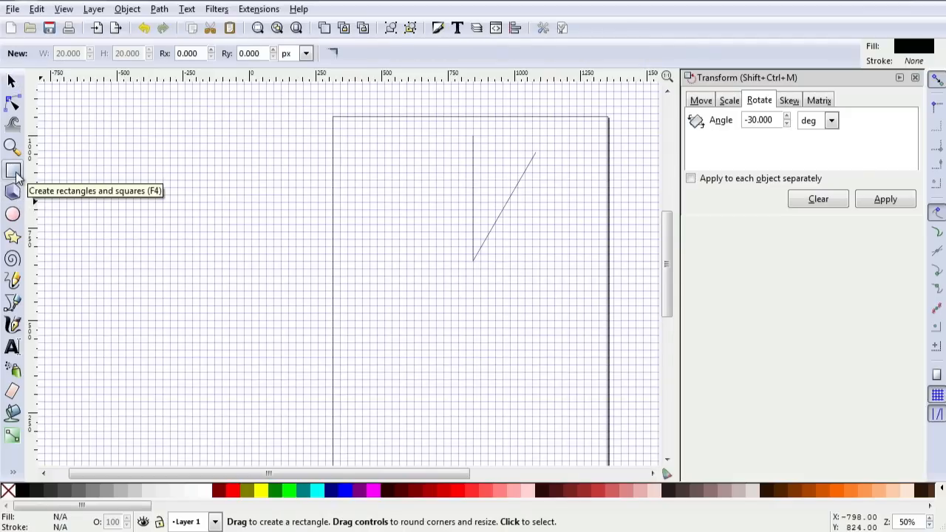
pyautogui.moveTo(13, 236)
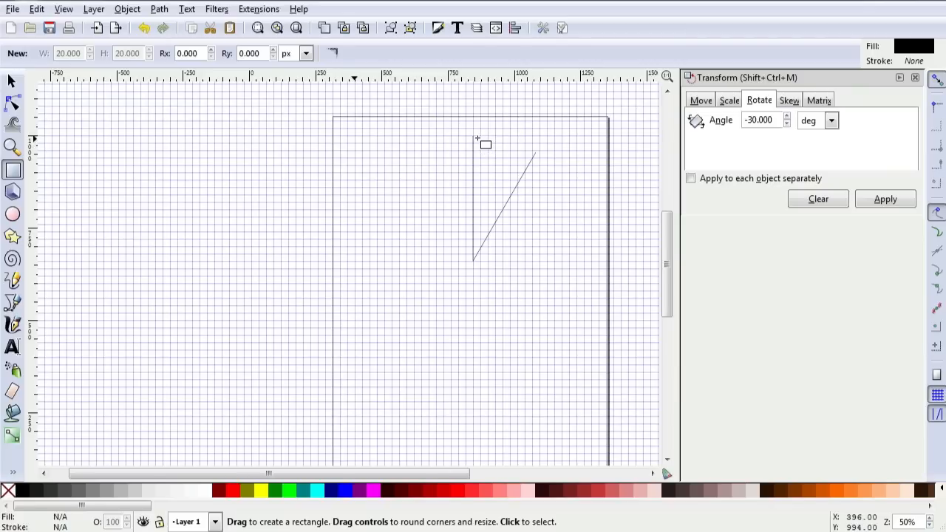
# Draw two grid-snapped black rectangles near the top of the wedge.
pyautogui.moveTo(477, 138); pyautogui.dragTo(519, 160)
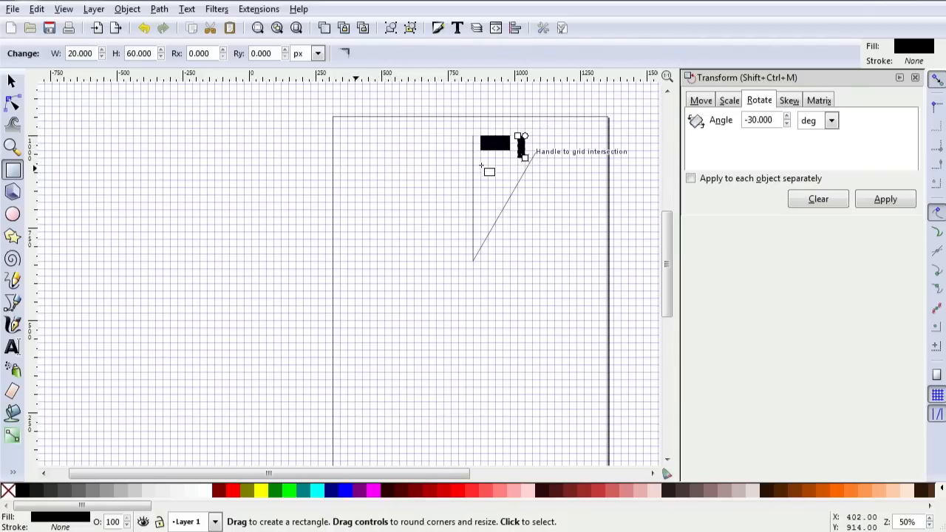
pyautogui.moveTo(473, 159); pyautogui.dragTo(491, 172)
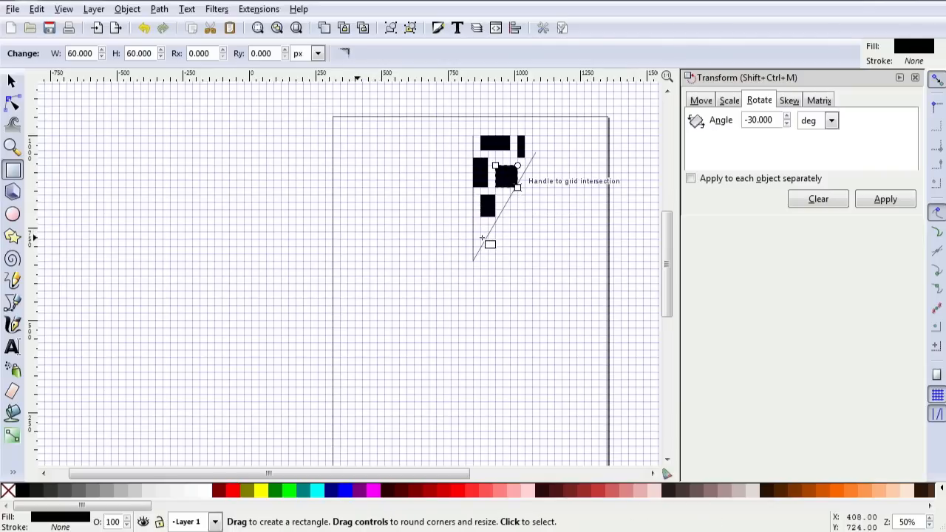
pyautogui.moveTo(481, 236)
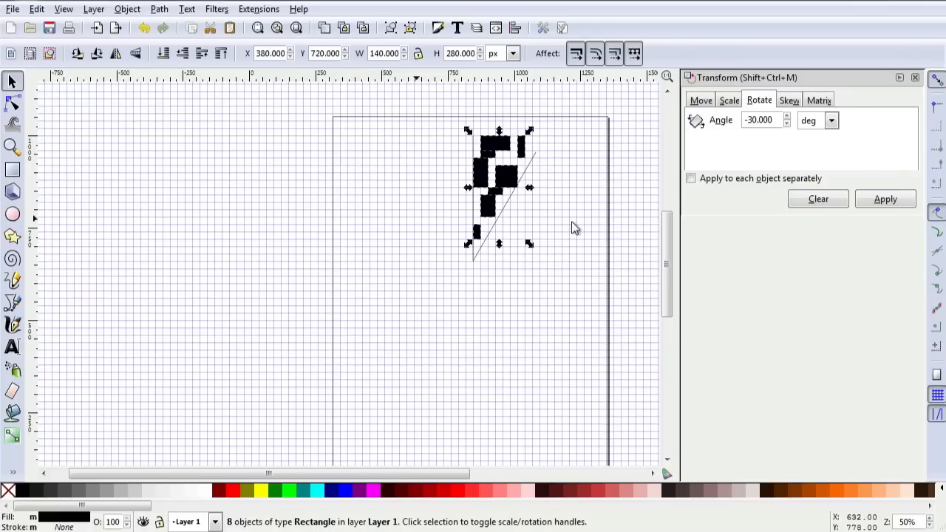
pyautogui.moveTo(63, 517)
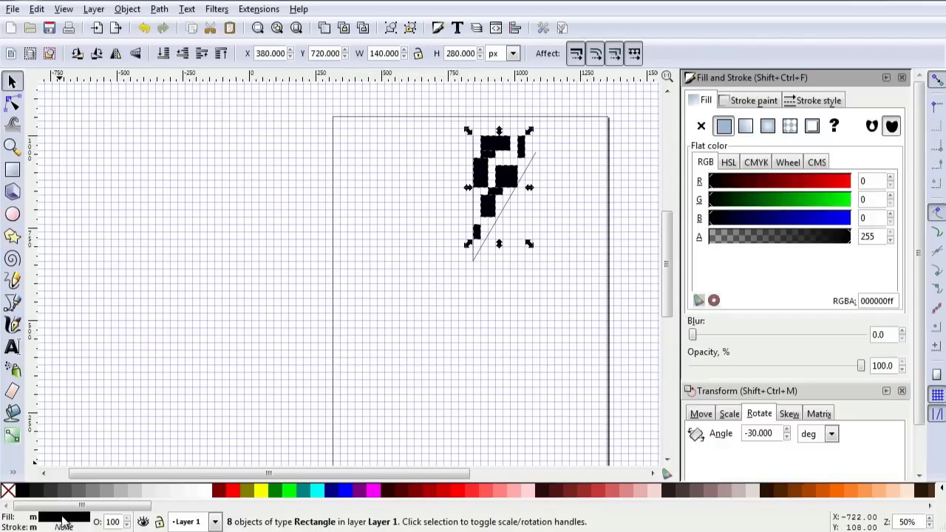
pyautogui.moveTo(808, 259)
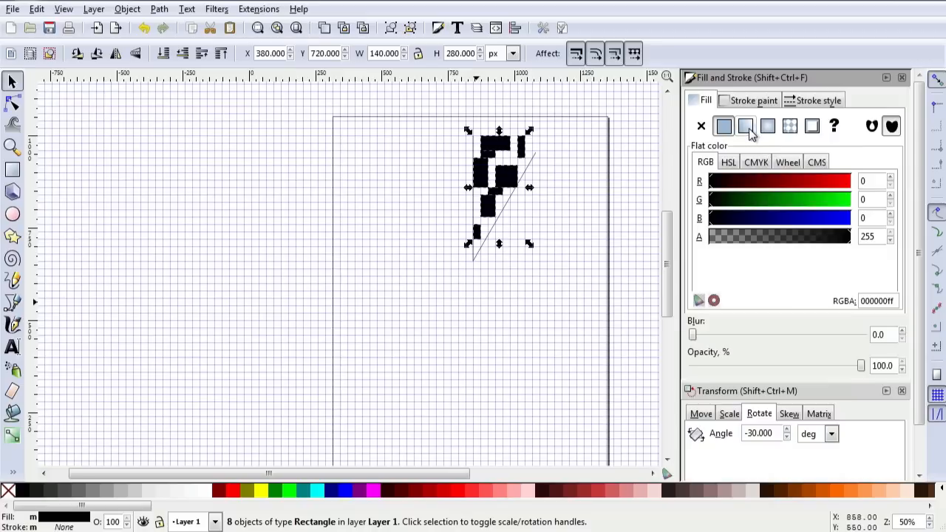
# Switch the selected rectangles' fill to a linear gradient in Fill and Stroke.
pyautogui.click(746, 125)
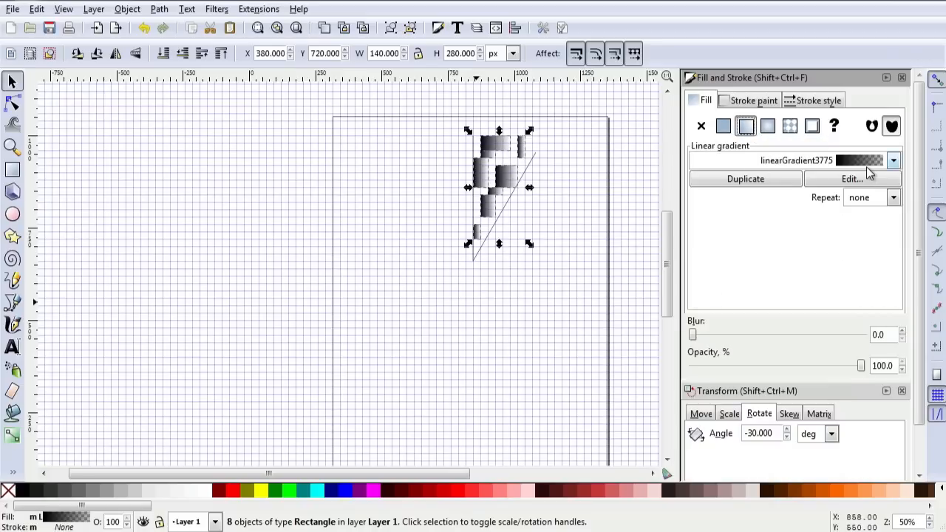
# Set the first gradient stop (stop3777) to azure blue 0089ffff.
pyautogui.click(851, 179)
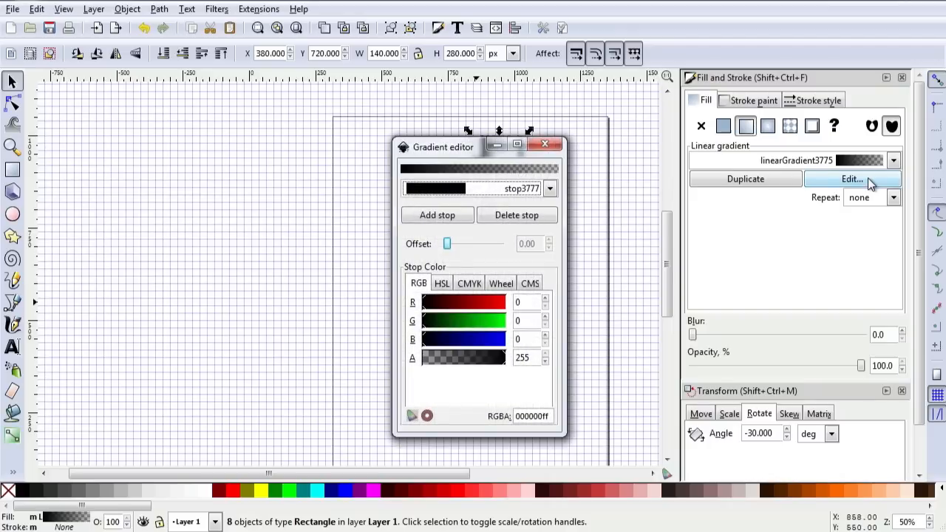
pyautogui.moveTo(631, 207)
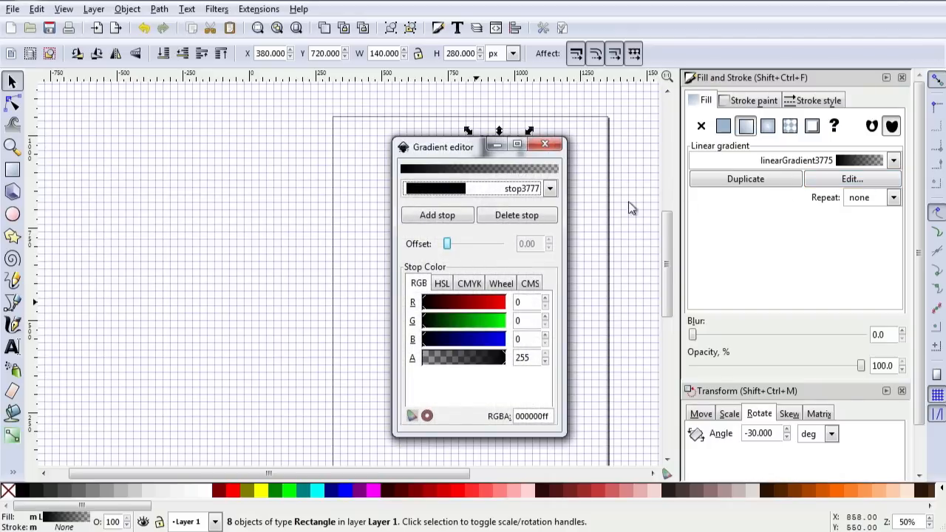
pyautogui.moveTo(431, 257)
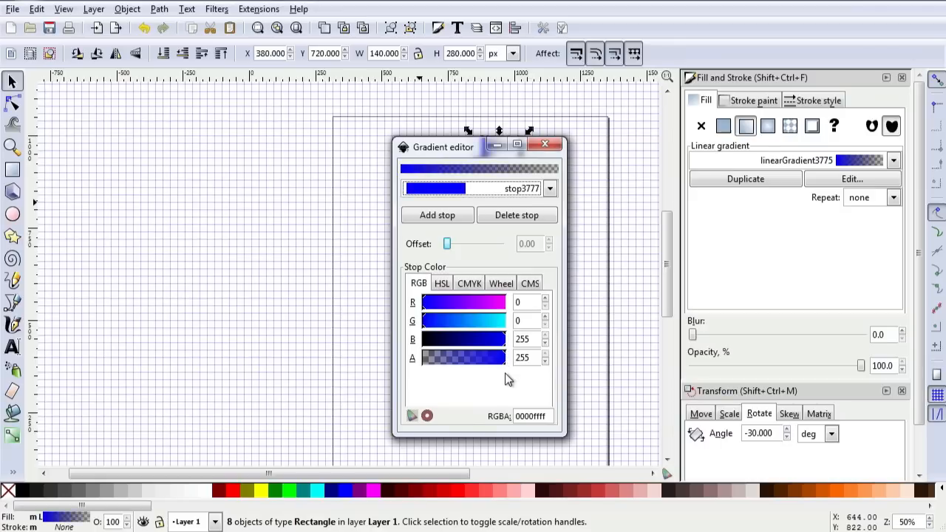
pyautogui.moveTo(425, 319); pyautogui.dragTo(469, 320)
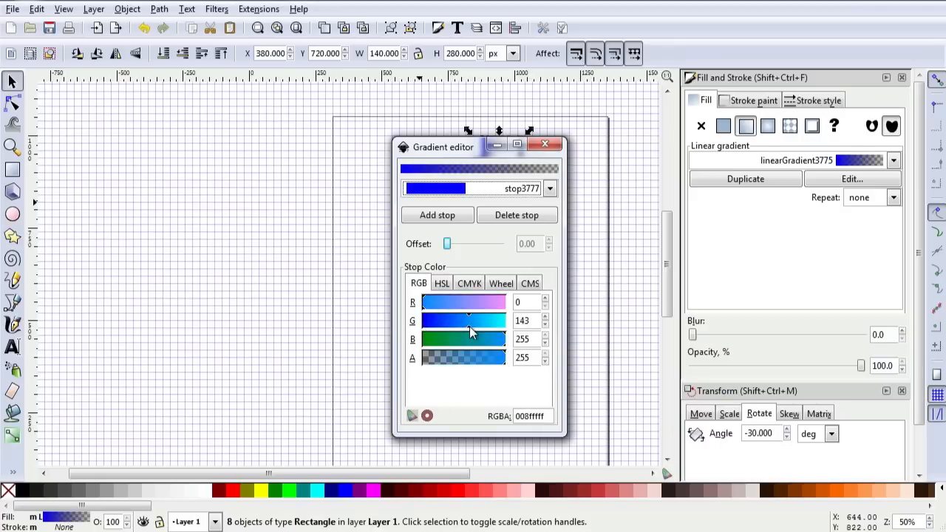
pyautogui.moveTo(471, 331)
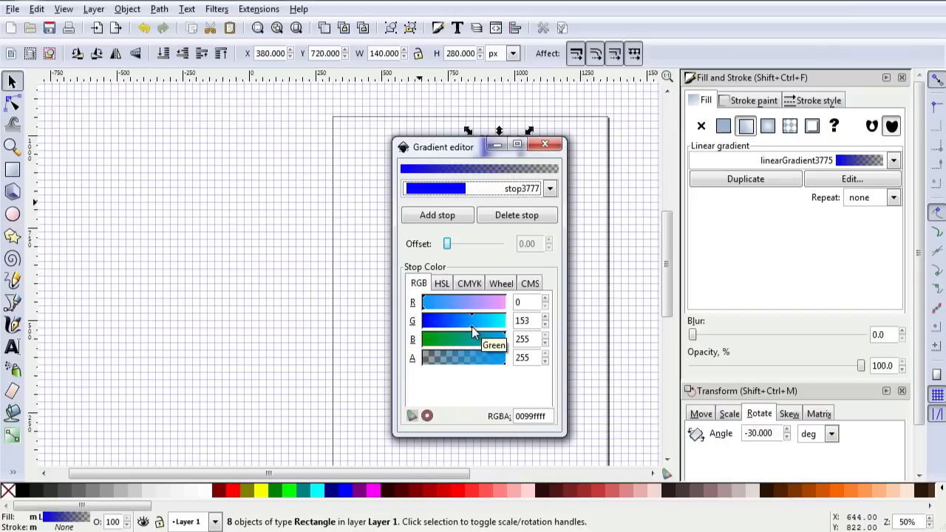
pyautogui.moveTo(473, 320); pyautogui.dragTo(467, 320)
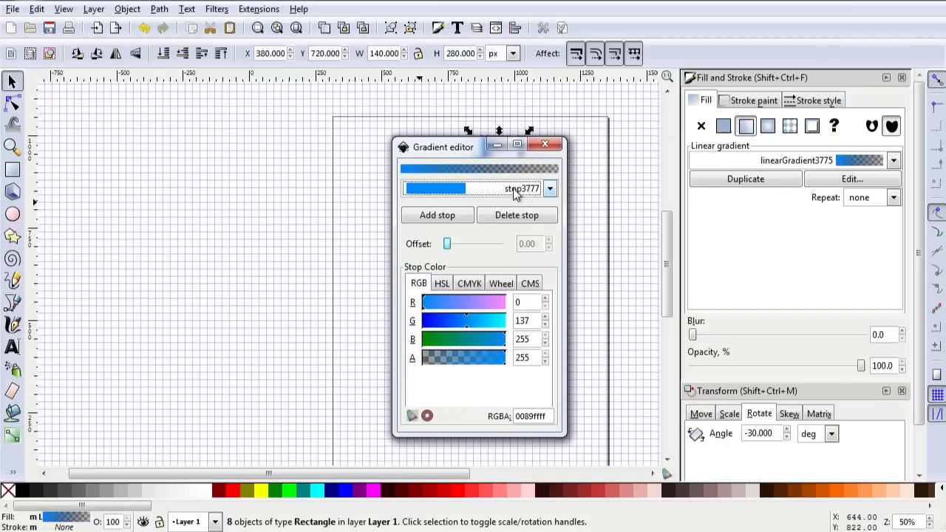
# Set the end stop (stop3779) to semi-transparent blue 206dff79.
pyautogui.click(550, 188)
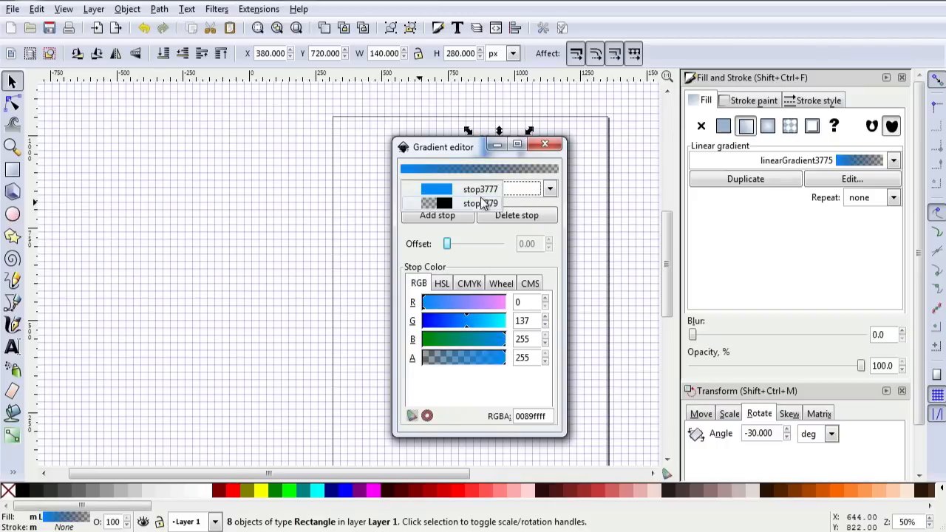
pyautogui.click(481, 203)
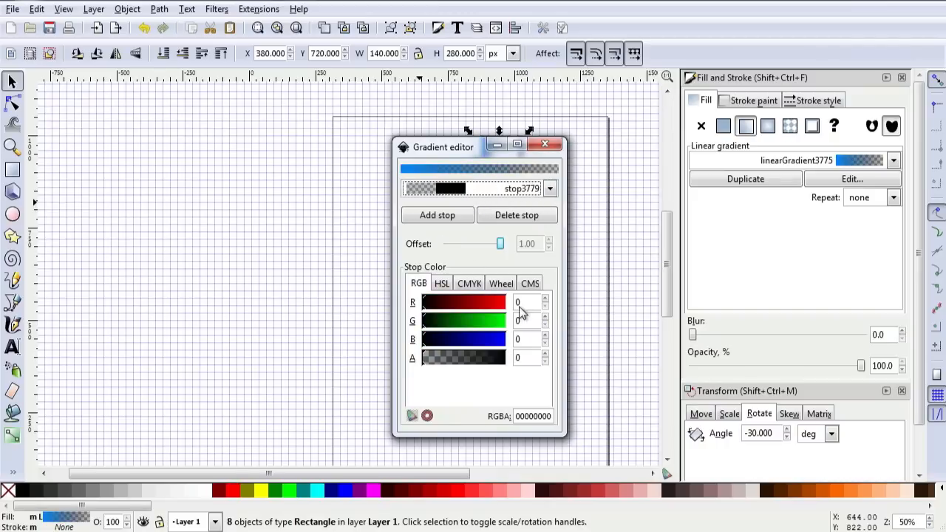
pyautogui.moveTo(425, 367)
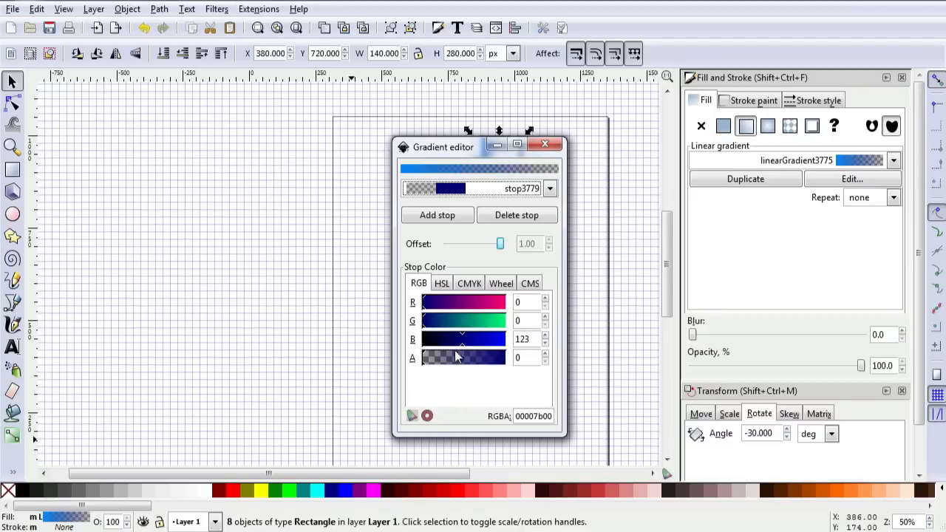
pyautogui.moveTo(425, 357); pyautogui.dragTo(461, 356)
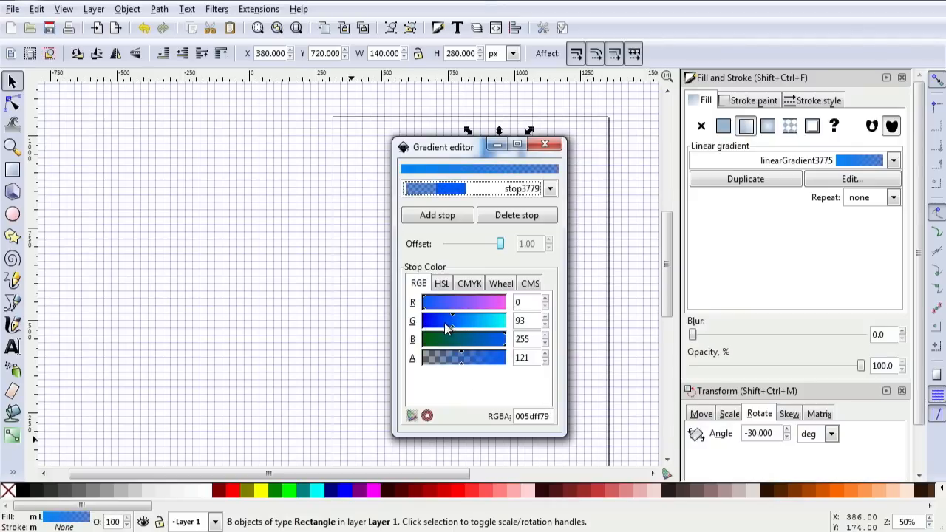
pyautogui.moveTo(421, 301); pyautogui.dragTo(458, 302)
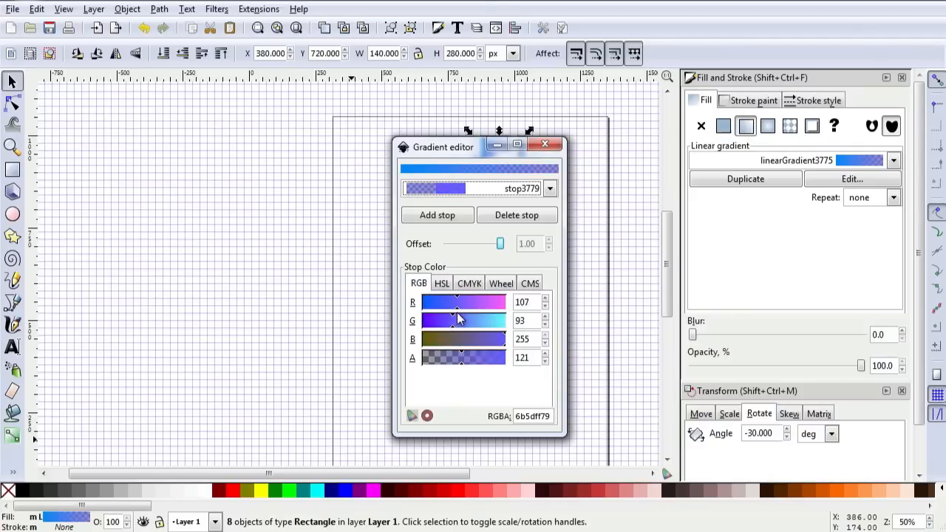
pyautogui.moveTo(461, 301); pyautogui.dragTo(432, 302)
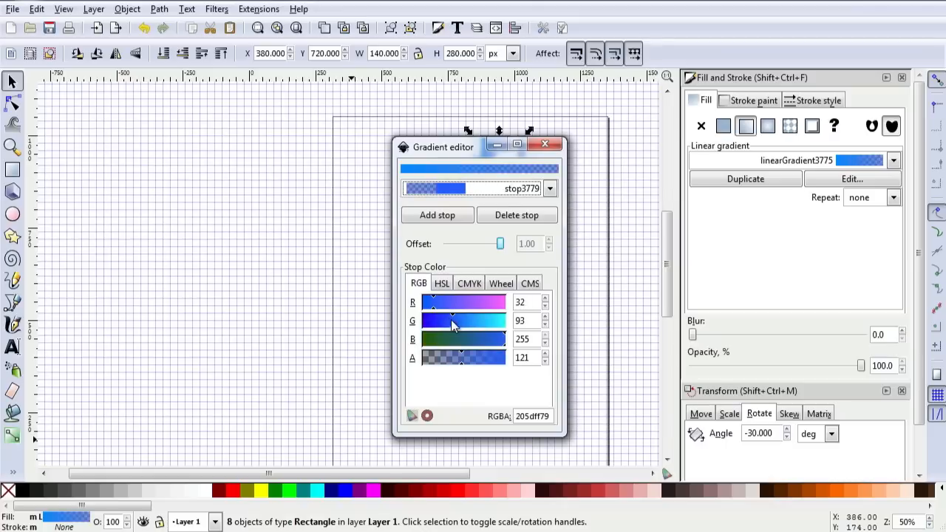
pyautogui.moveTo(450, 320); pyautogui.dragTo(458, 320)
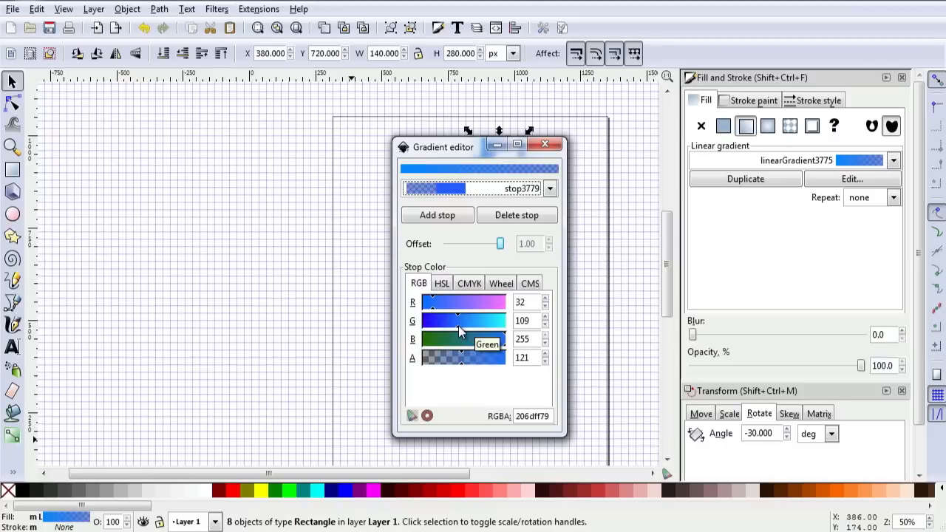
pyautogui.moveTo(517, 168)
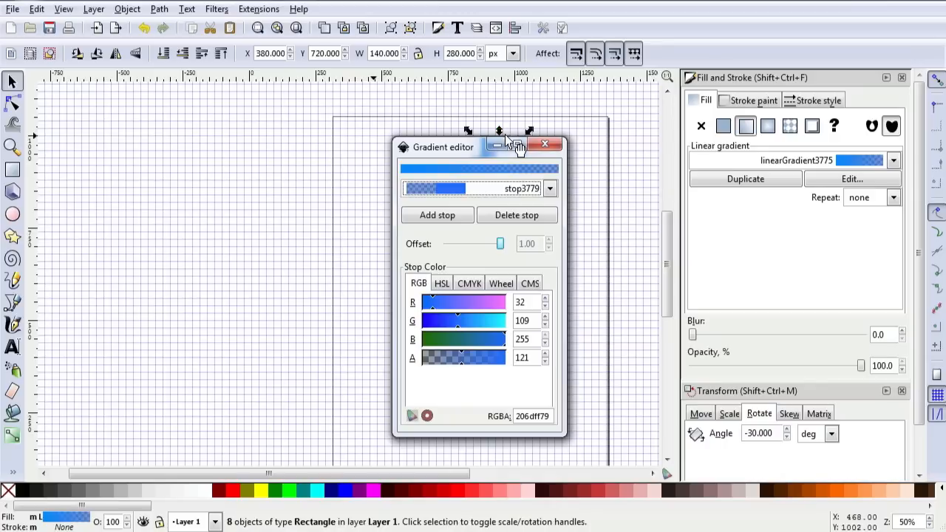
pyautogui.click(544, 143)
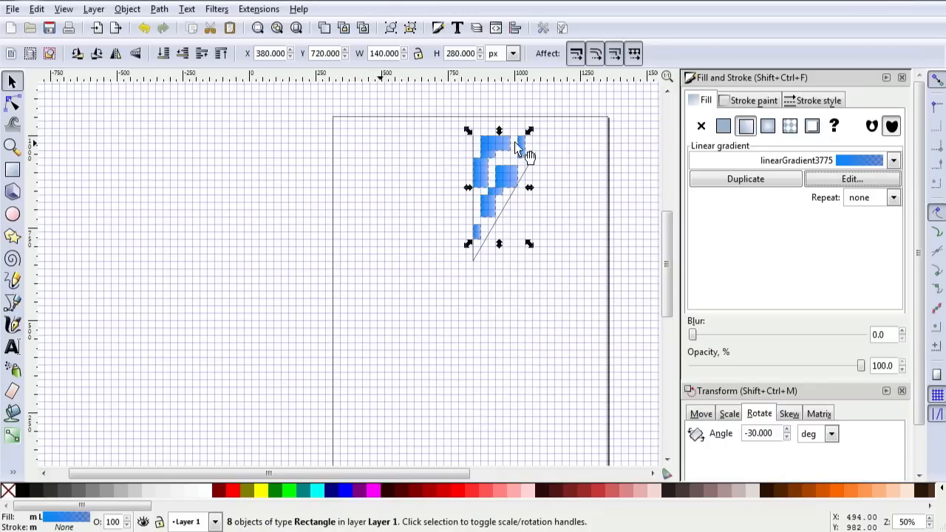
pyautogui.moveTo(390, 229)
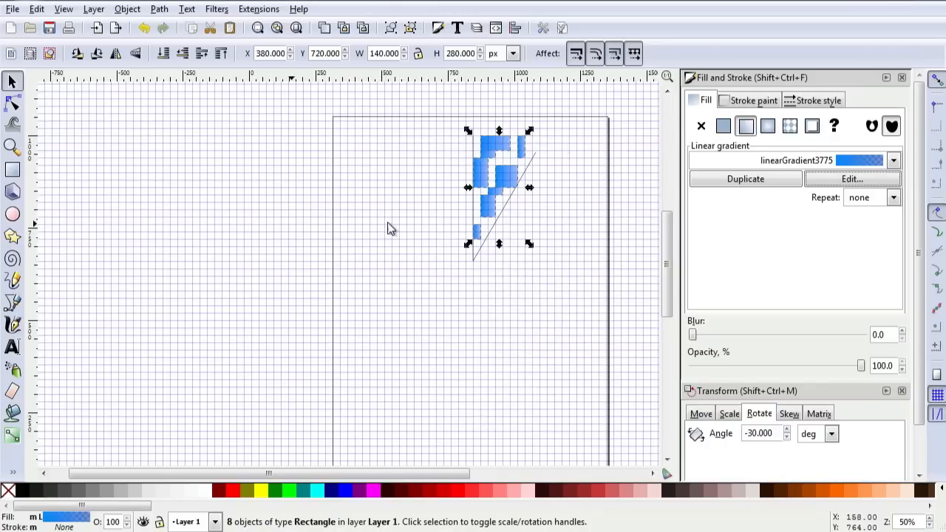
pyautogui.moveTo(541, 281)
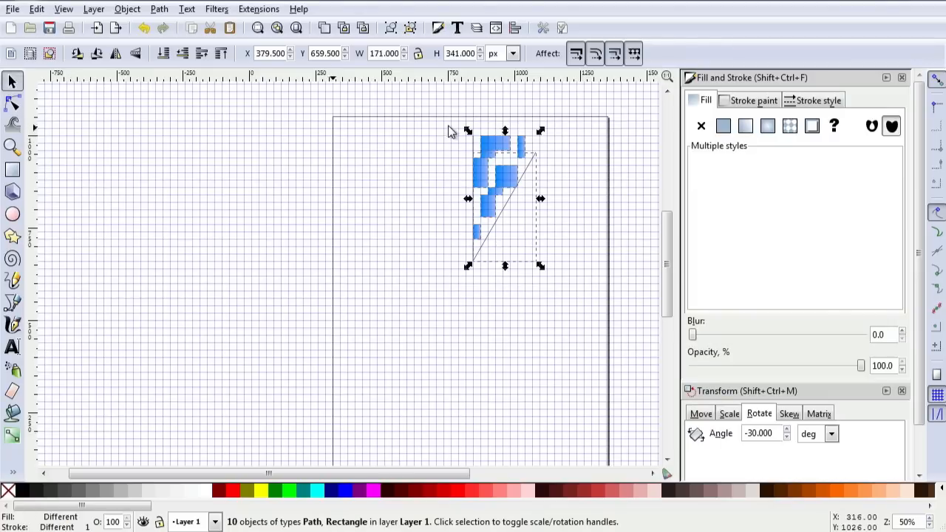
# Select the eight blue rectangles with the two lines and group them.
pyautogui.click(580, 299)
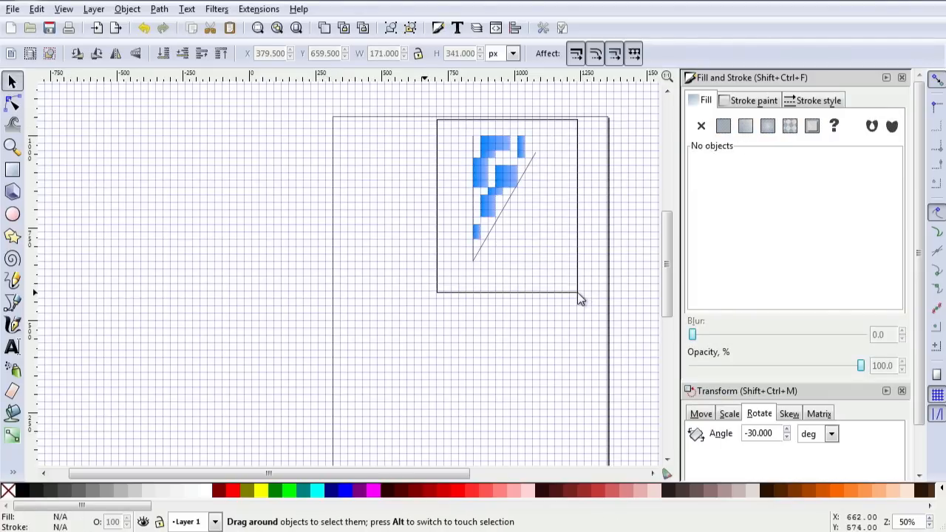
pyautogui.click(127, 9)
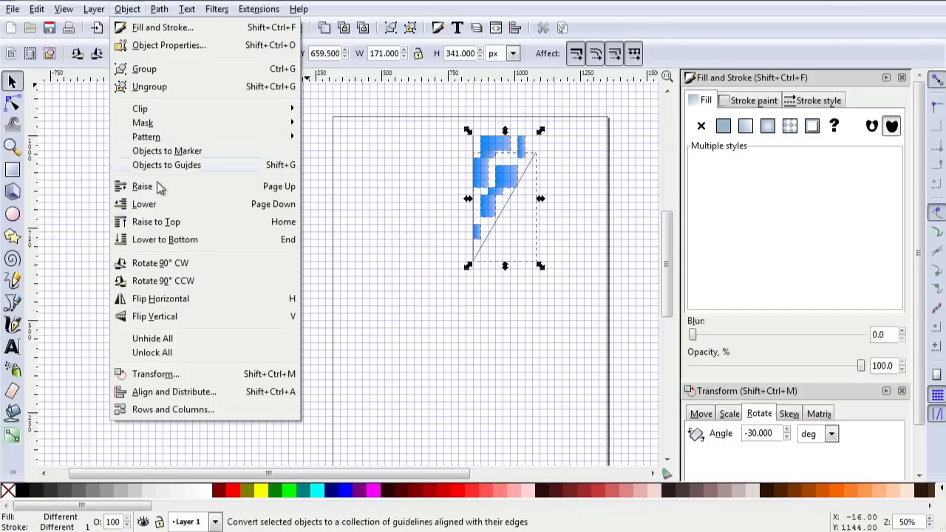
pyautogui.moveTo(144, 68)
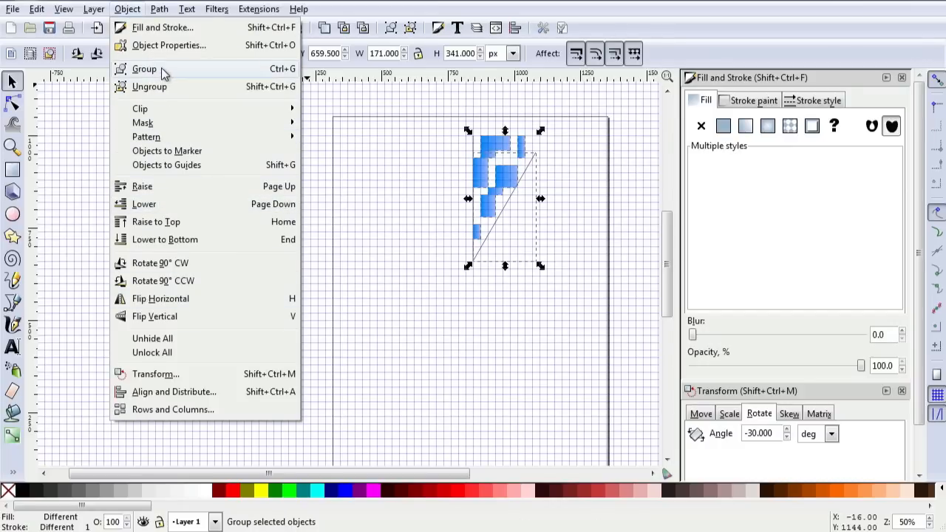
pyautogui.click(144, 68)
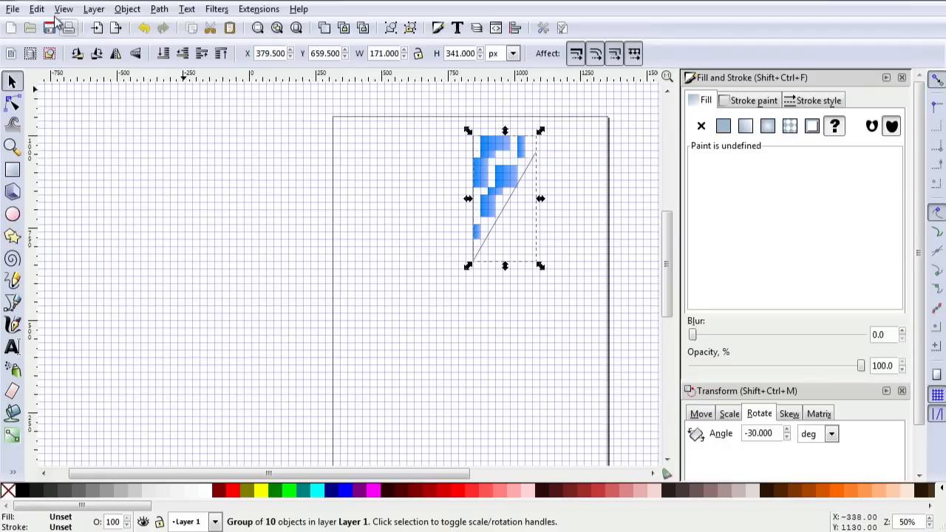
# Duplicate the grouped wedge and flip the copy horizontally.
pyautogui.click(36, 9)
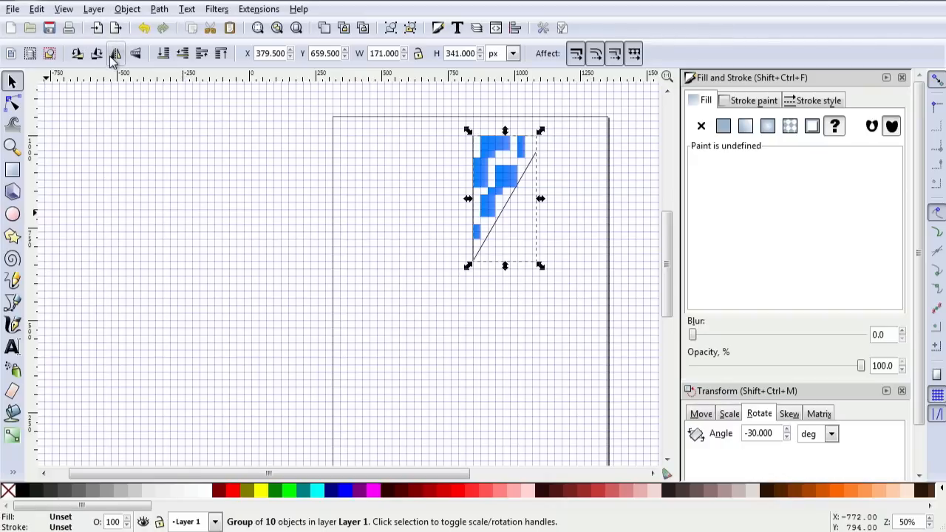
pyautogui.moveTo(116, 54)
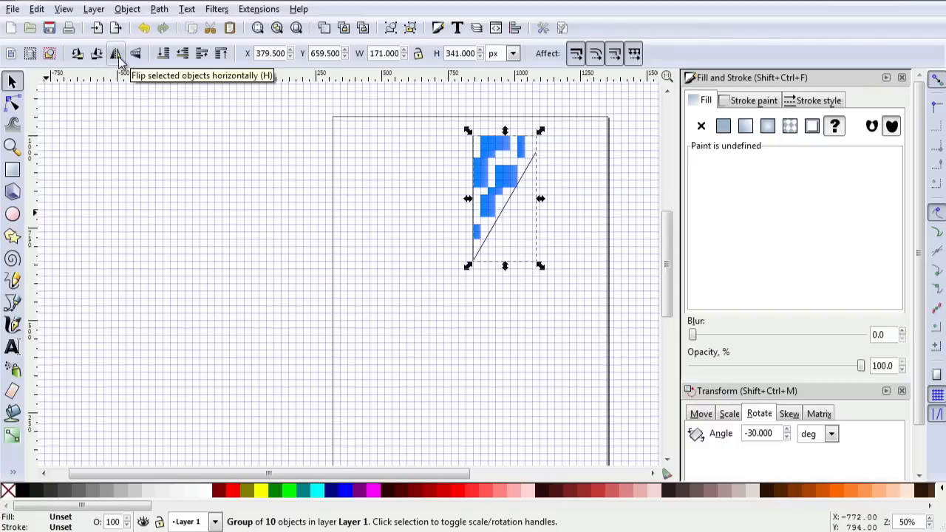
pyautogui.click(115, 53)
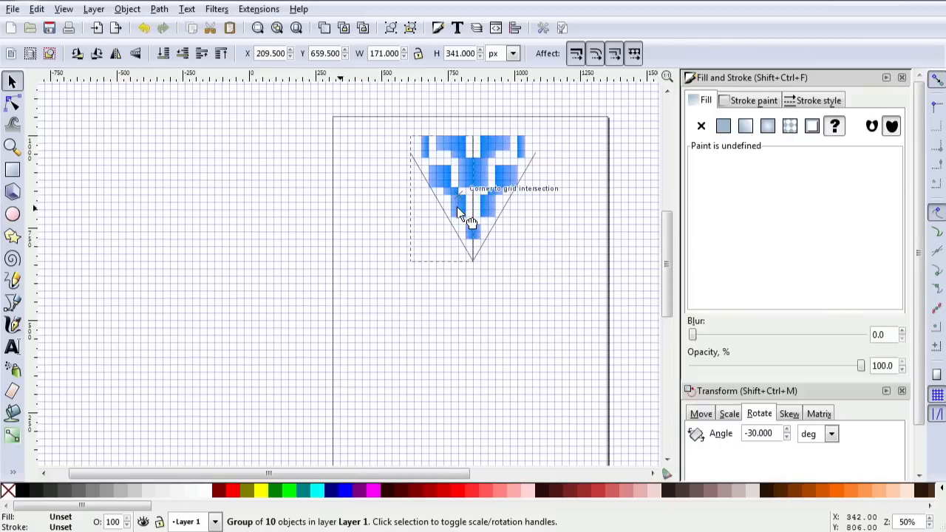
pyautogui.moveTo(517, 325)
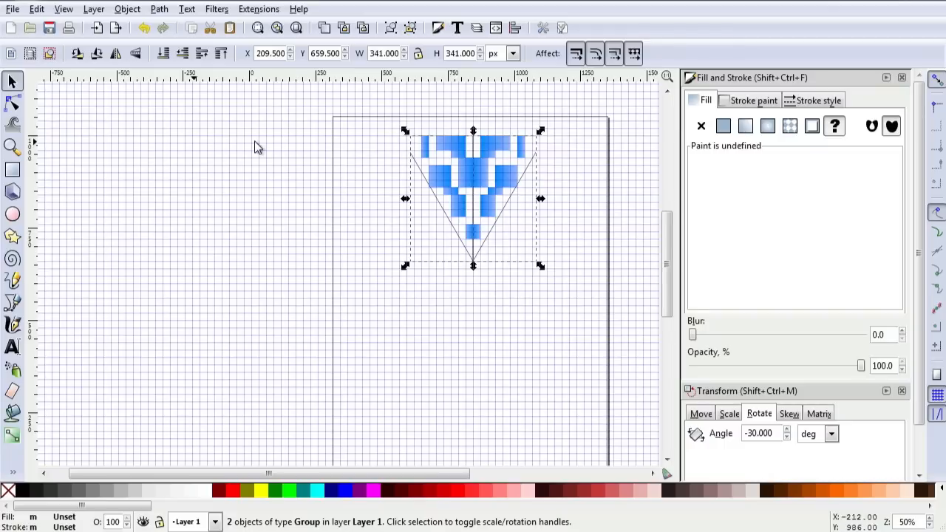
# Group both halves, duplicate, rotate the copy 60°, and align its tip with the shared point.
pyautogui.click(127, 9)
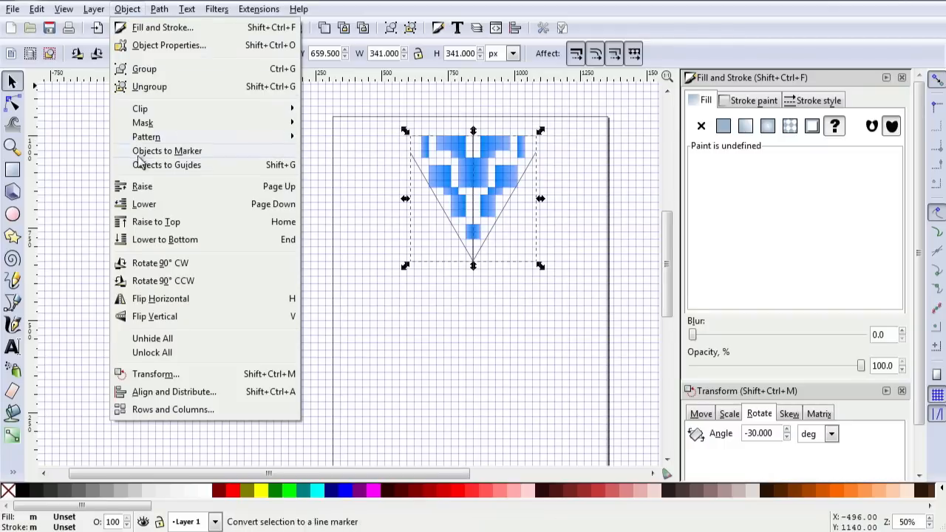
pyautogui.moveTo(156, 221)
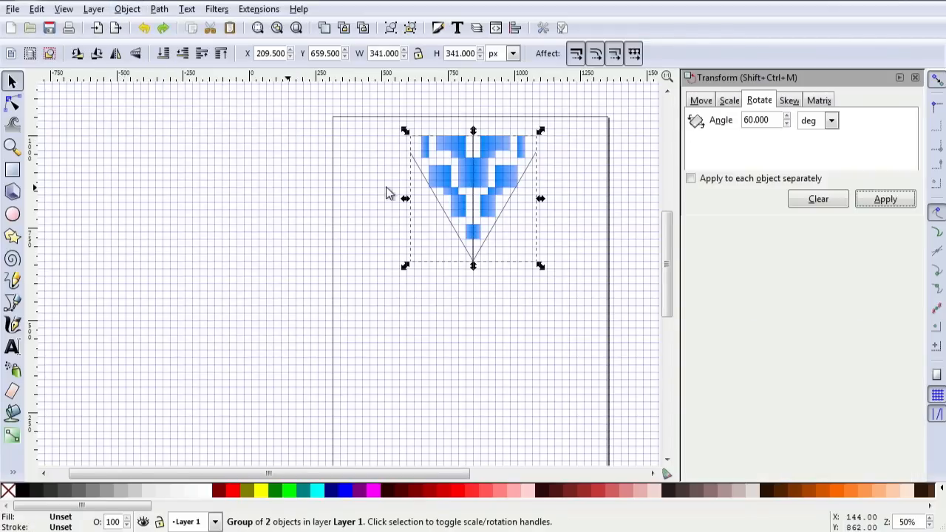
pyautogui.click(36, 9)
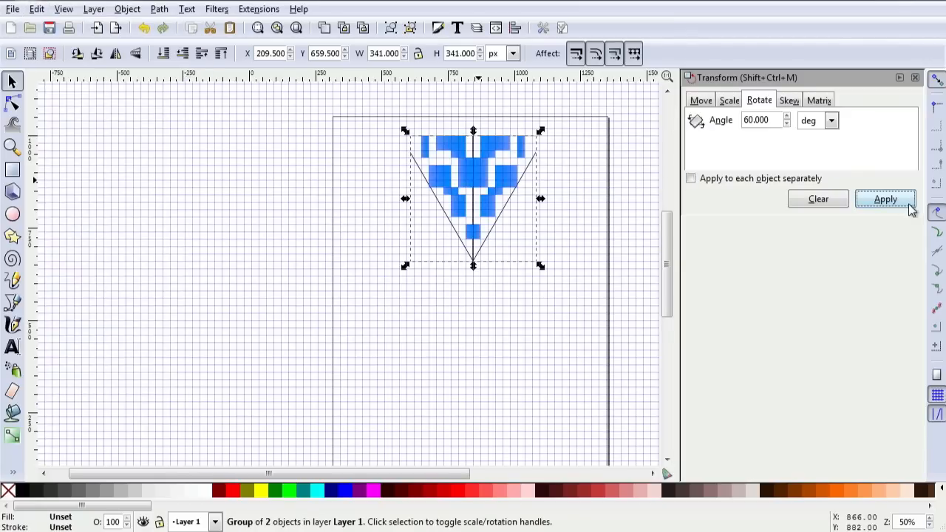
pyautogui.click(885, 198)
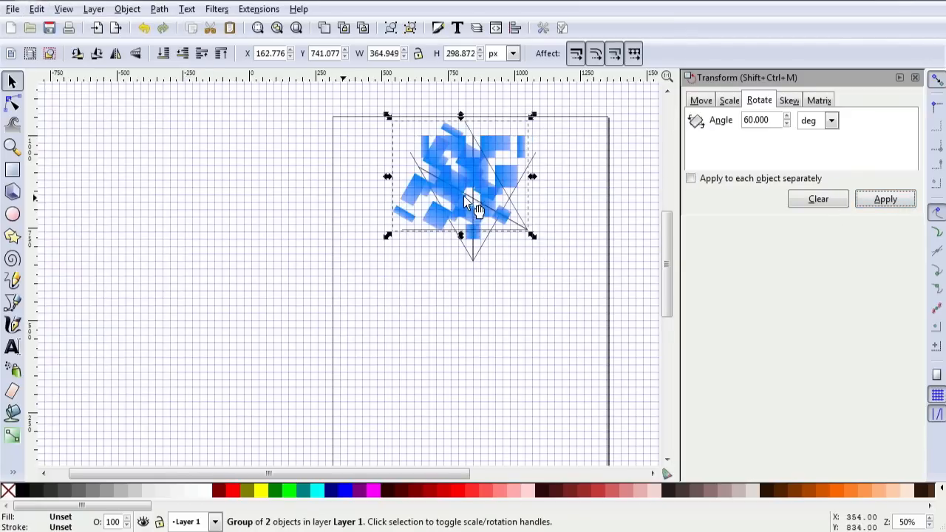
pyautogui.moveTo(469, 203); pyautogui.dragTo(421, 244)
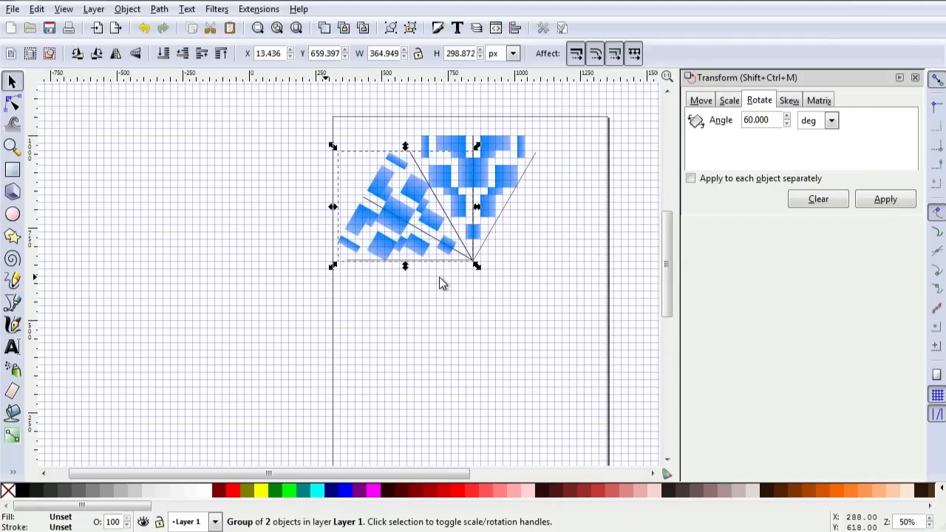
pyautogui.moveTo(435, 281)
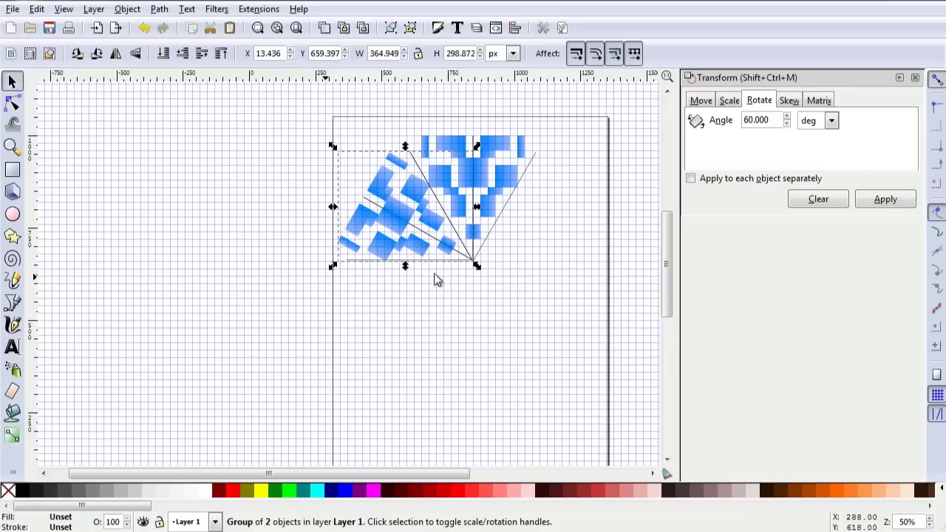
# Make 60°-rotated copies of the section and move one into the bottom sector.
pyautogui.click(37, 9)
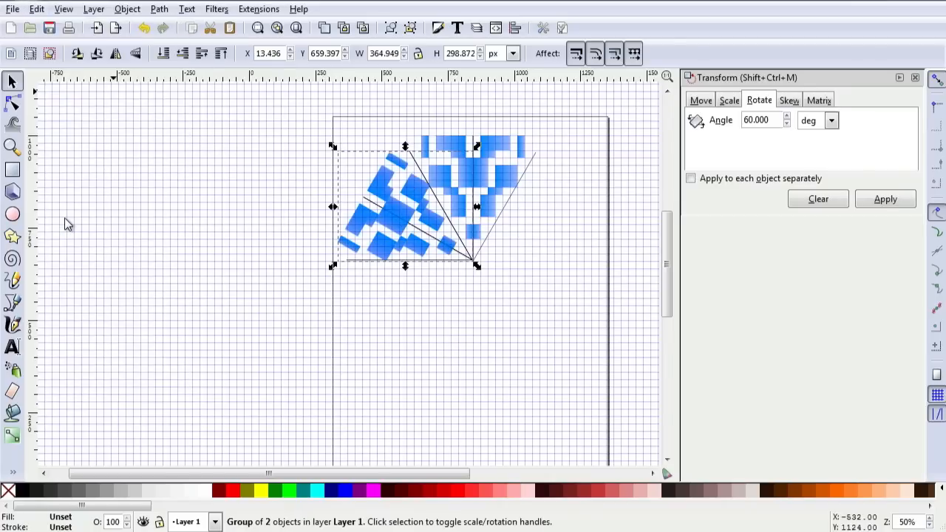
pyautogui.click(885, 199)
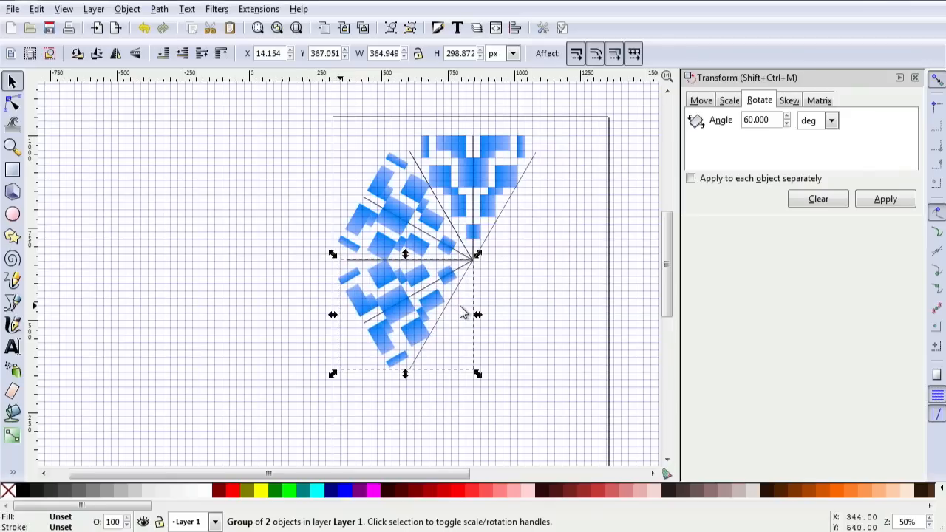
pyautogui.moveTo(706, 240)
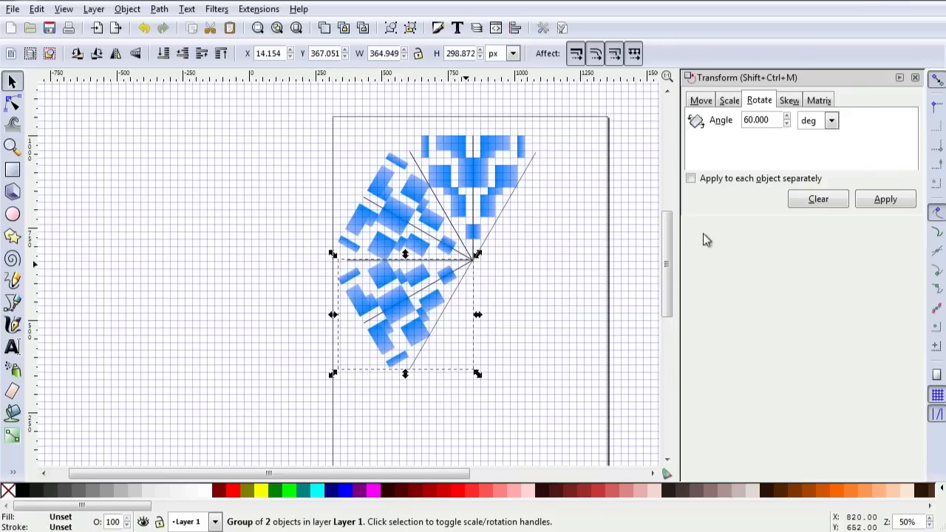
pyautogui.click(36, 9)
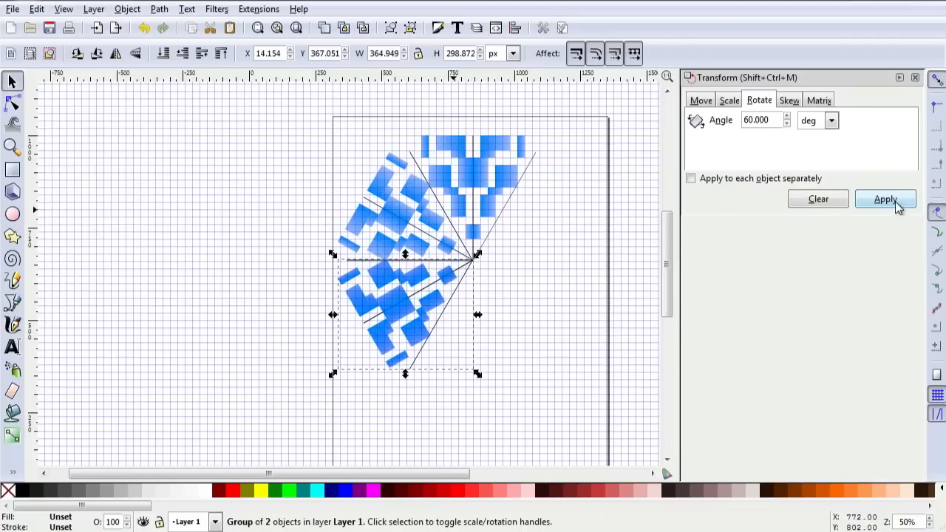
pyautogui.click(884, 199)
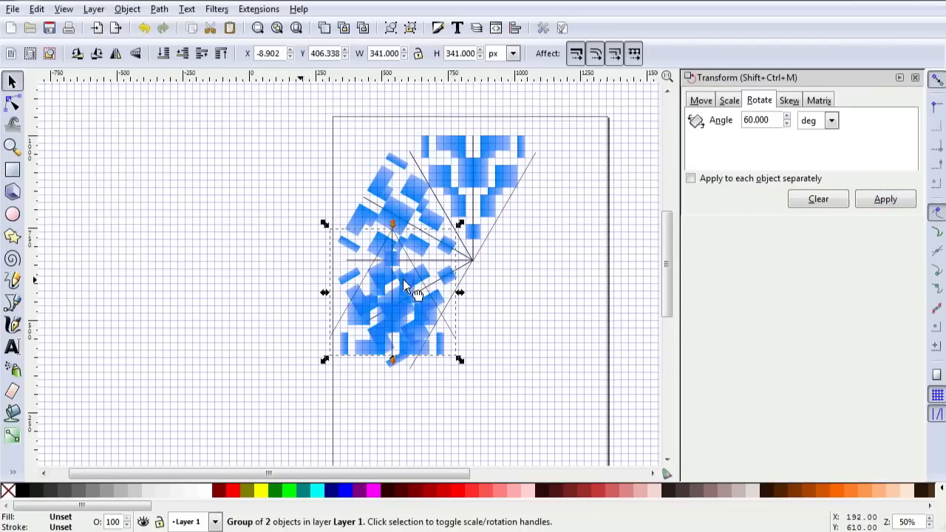
pyautogui.moveTo(406, 288); pyautogui.dragTo(495, 325)
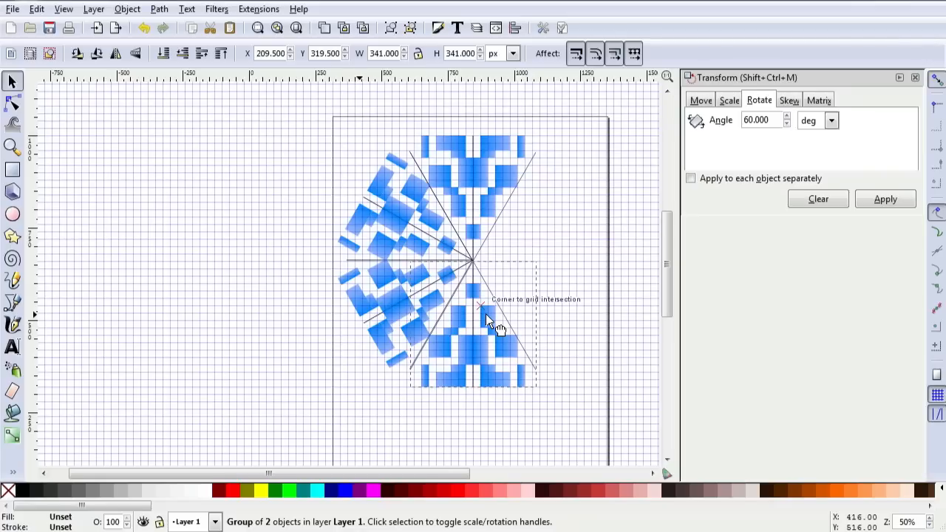
# Place 60°-rotated copies in the lower-right and upper-right sectors, then deselect.
pyautogui.click(36, 9)
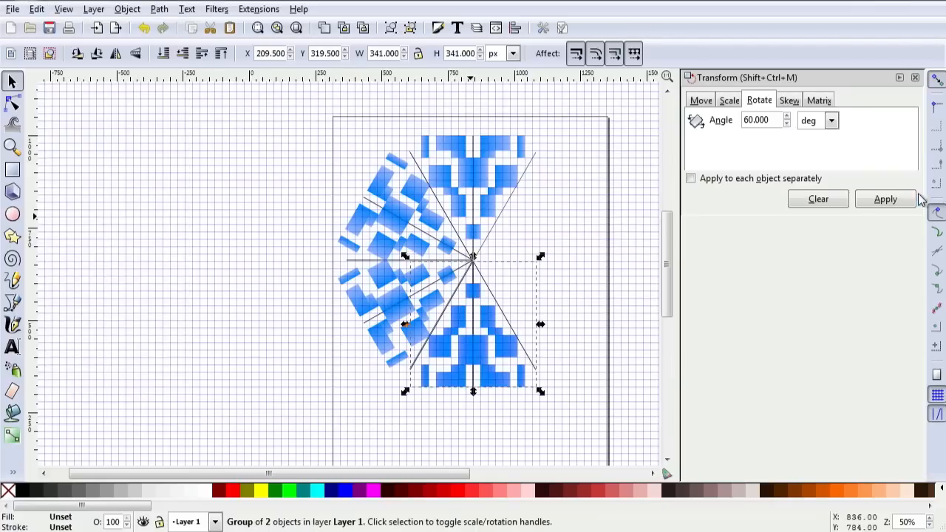
pyautogui.click(884, 199)
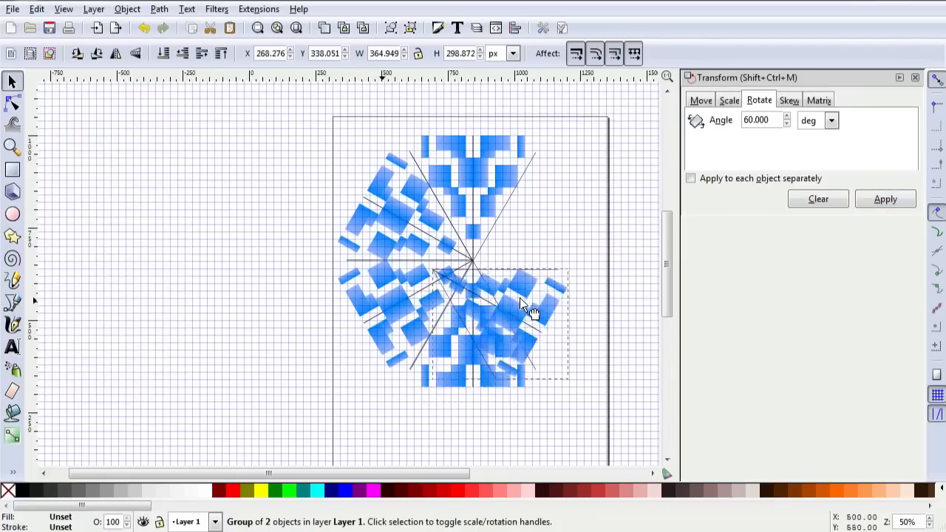
pyautogui.moveTo(528, 307); pyautogui.dragTo(569, 299)
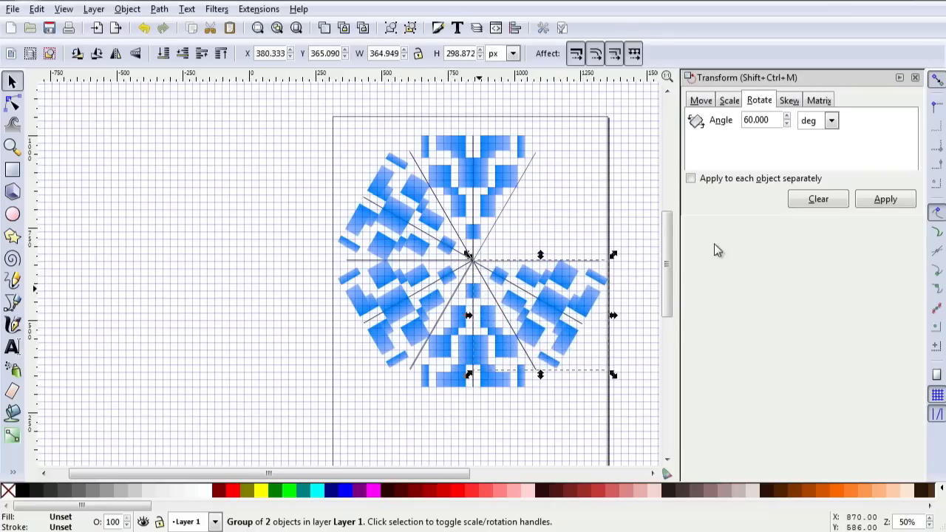
pyautogui.click(36, 9)
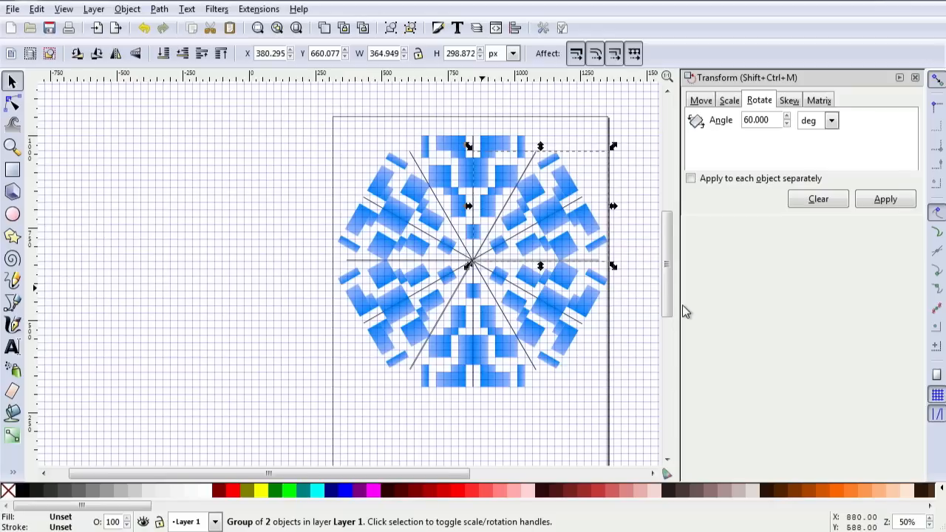
pyautogui.moveTo(663, 411)
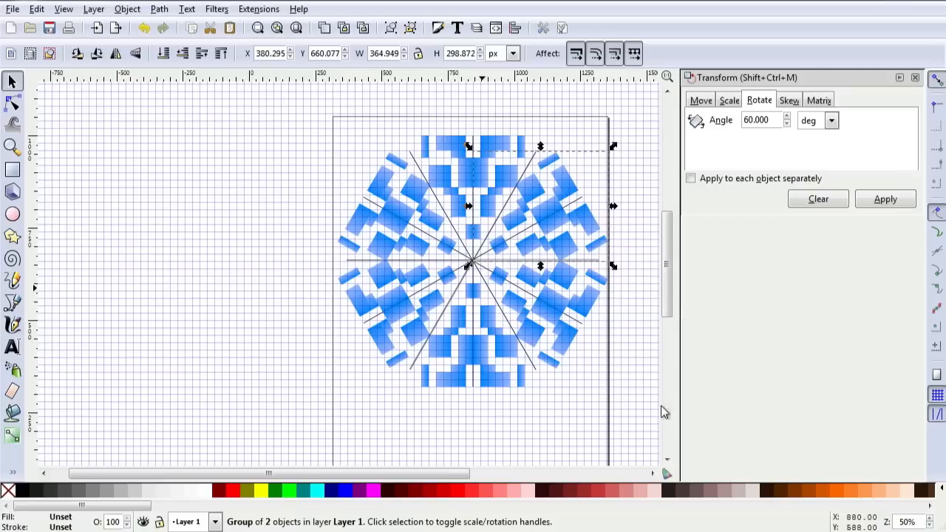
pyautogui.click(554, 309)
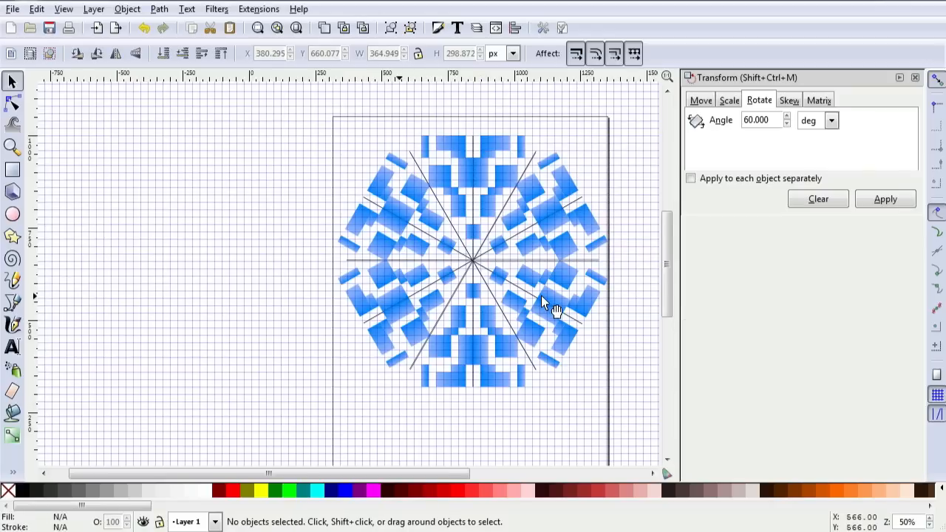
pyautogui.moveTo(524, 358)
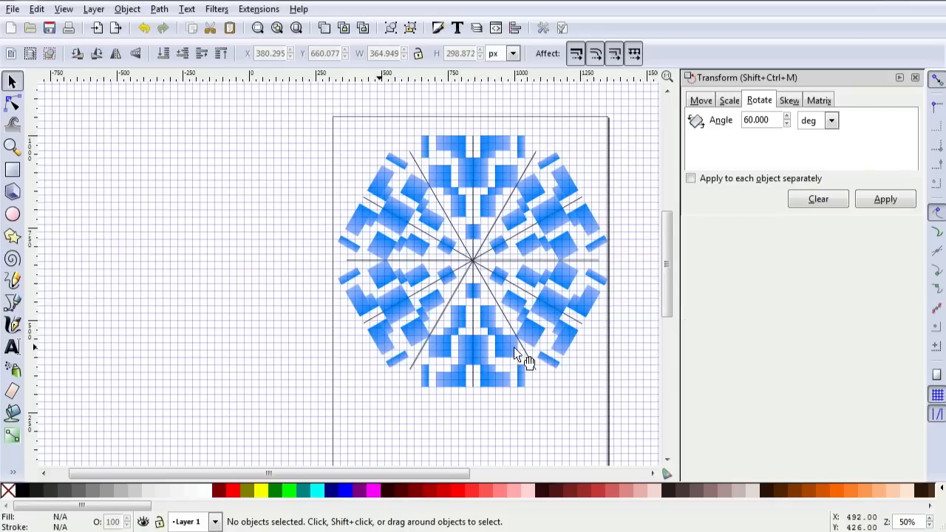
pyautogui.moveTo(277, 82)
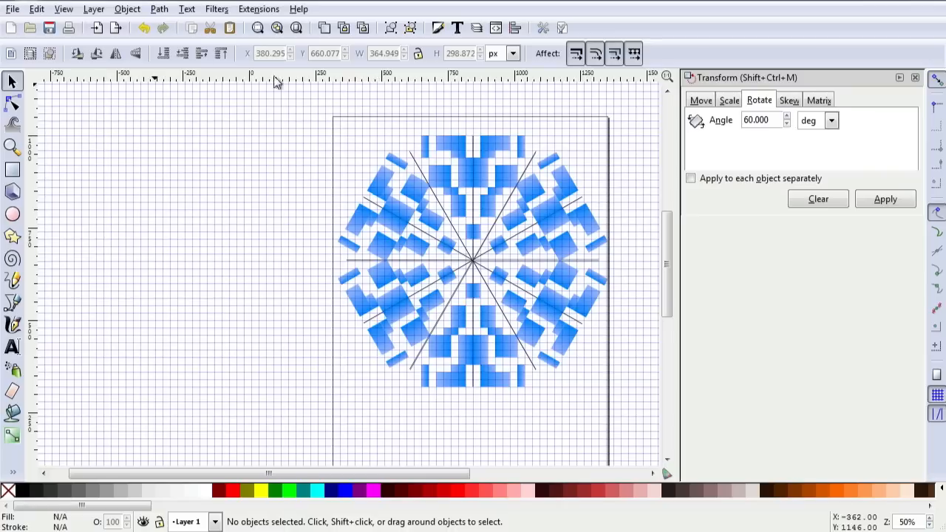
# Nudge the upper-right snowflake group 2 px into line with the other five sections.
pyautogui.click(540, 229)
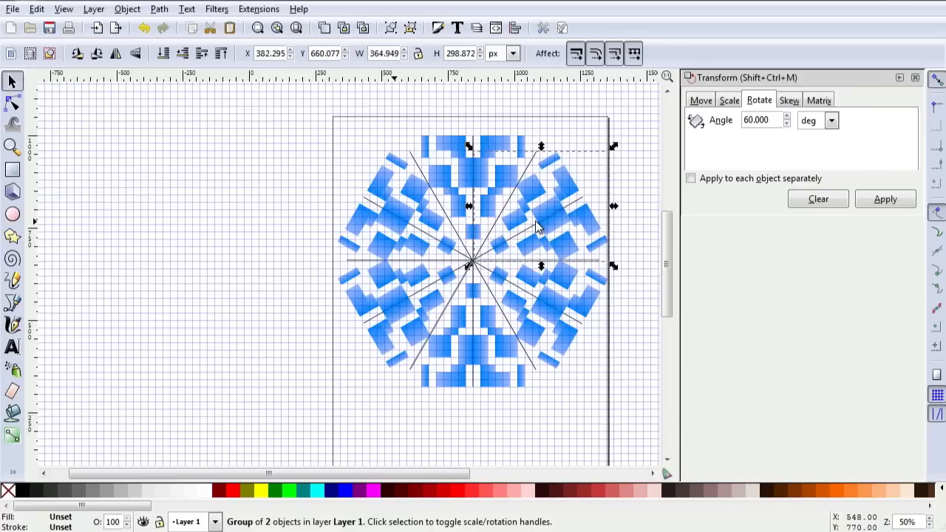
pyautogui.moveTo(549, 402)
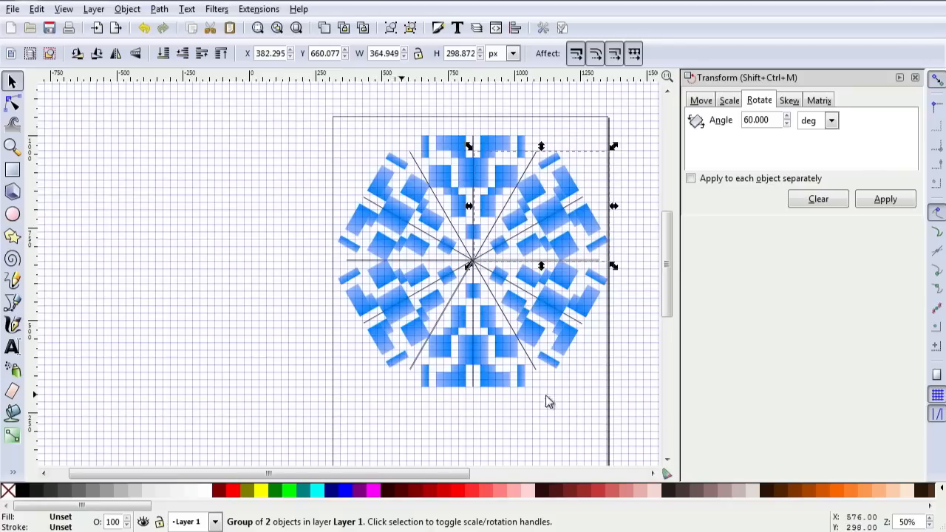
pyautogui.click(288, 122)
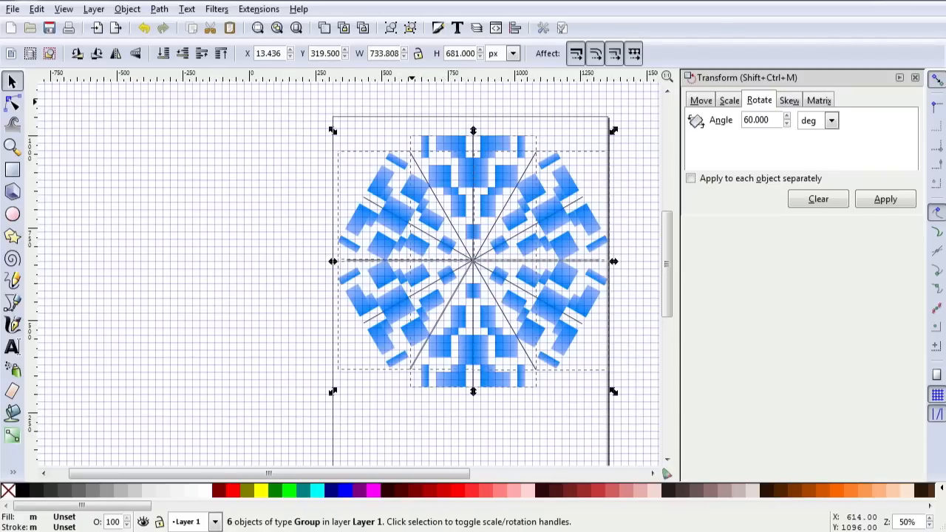
pyautogui.click(126, 9)
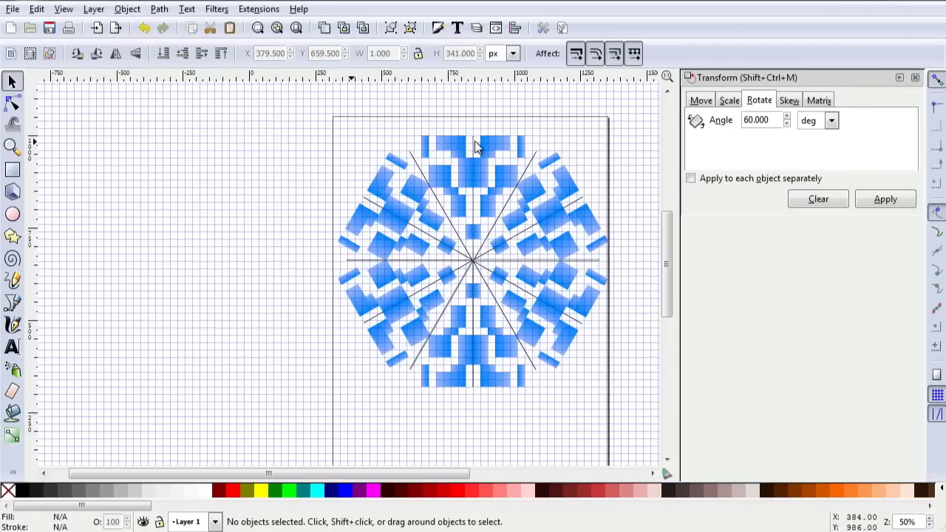
pyautogui.moveTo(422, 166)
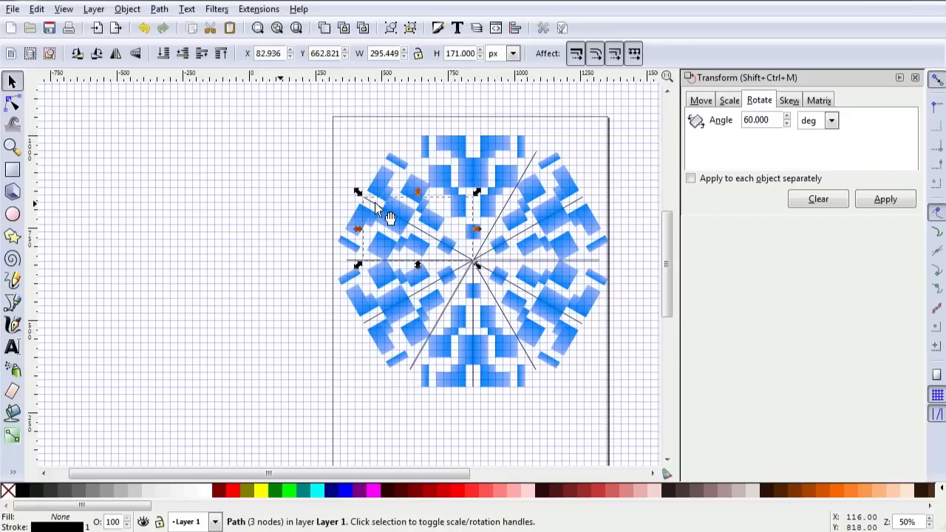
# Select and delete the thin guide-line paths in the upper-left, lower-left and right-hand sectors.
pyautogui.click(367, 266)
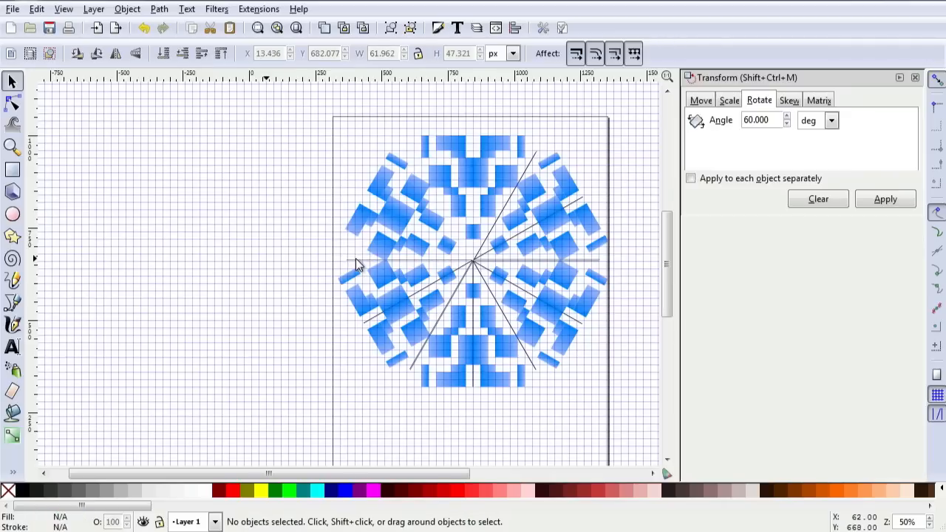
pyautogui.click(347, 245)
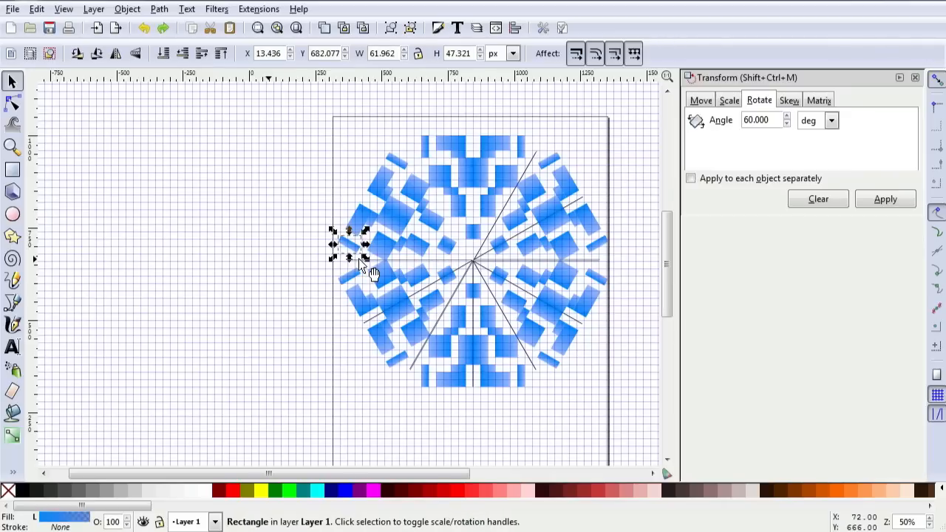
pyautogui.click(377, 299)
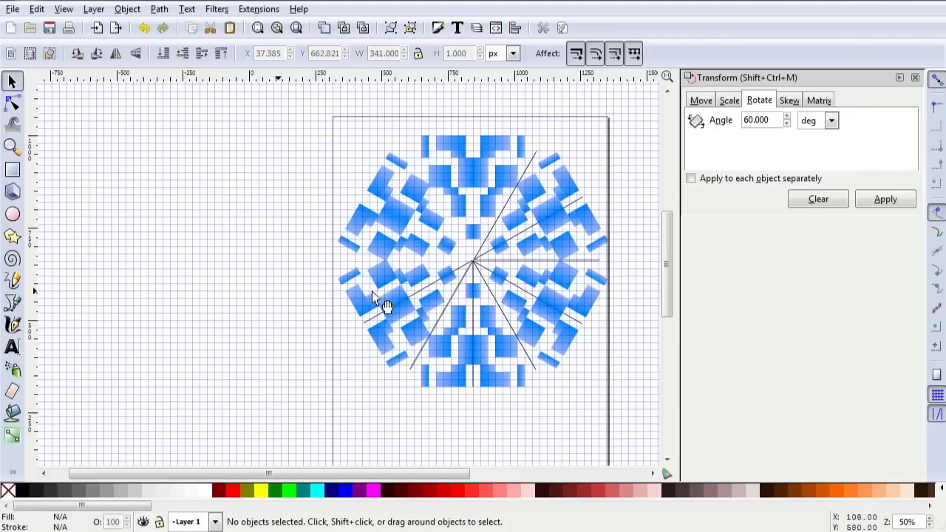
pyautogui.click(377, 322)
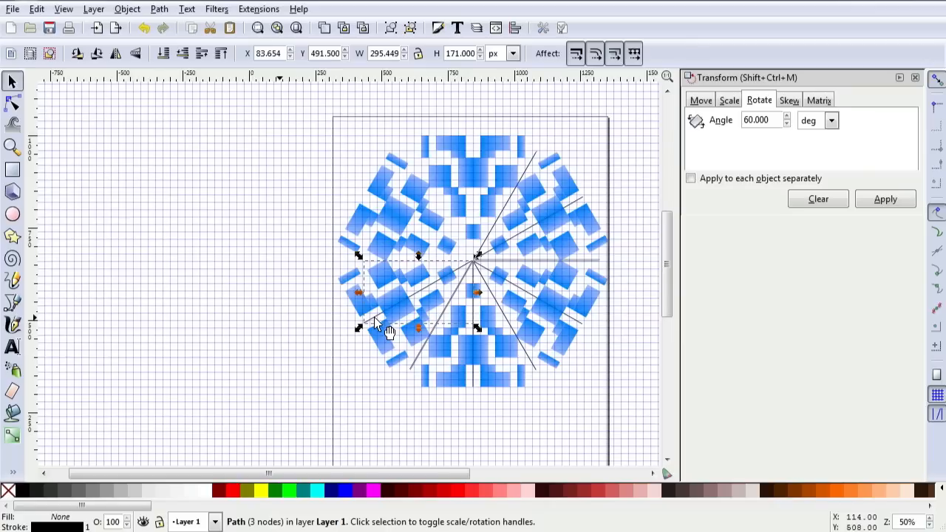
pyautogui.click(425, 377)
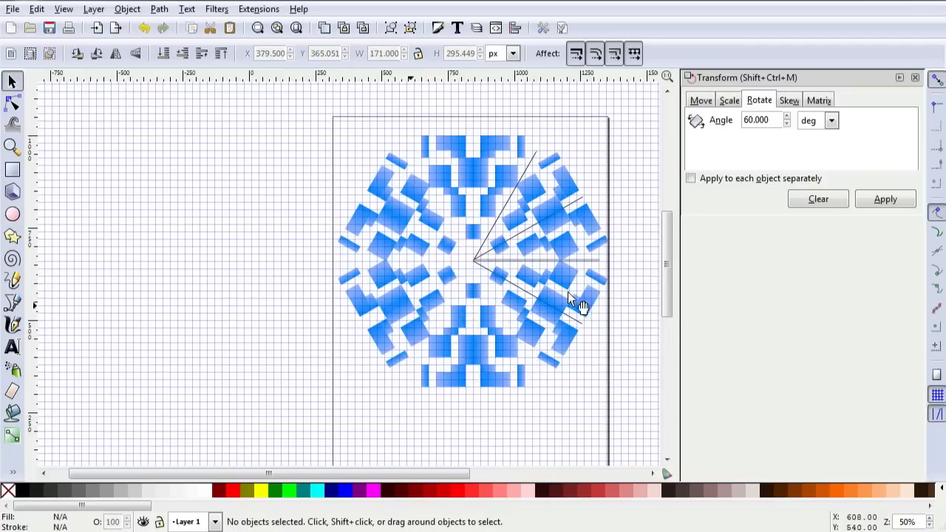
pyautogui.moveTo(582, 328)
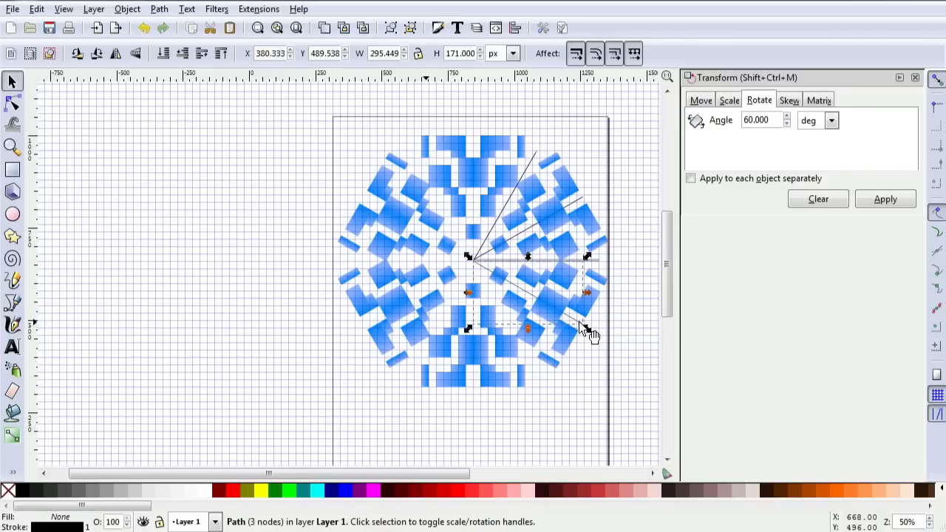
pyautogui.click(598, 274)
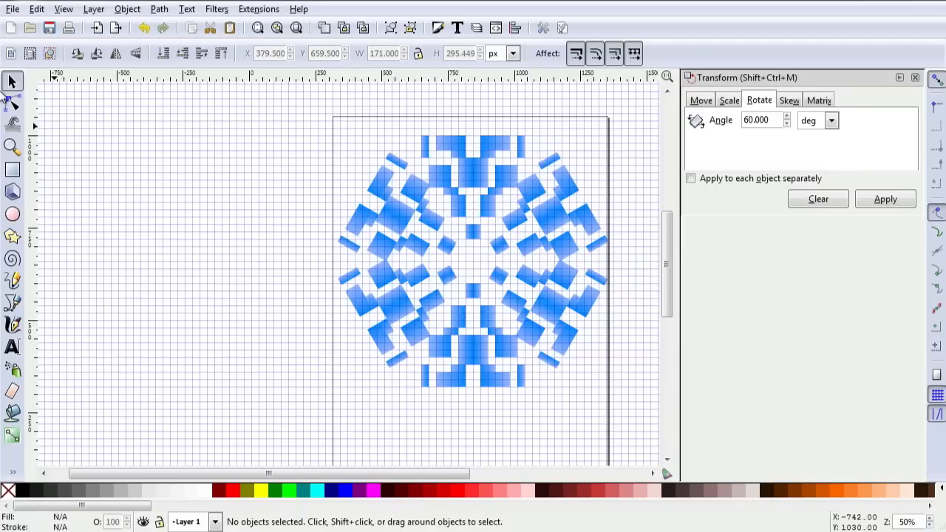
# Glance through the File menu without choosing, then switch the canvas grid off under View.
pyautogui.click(11, 9)
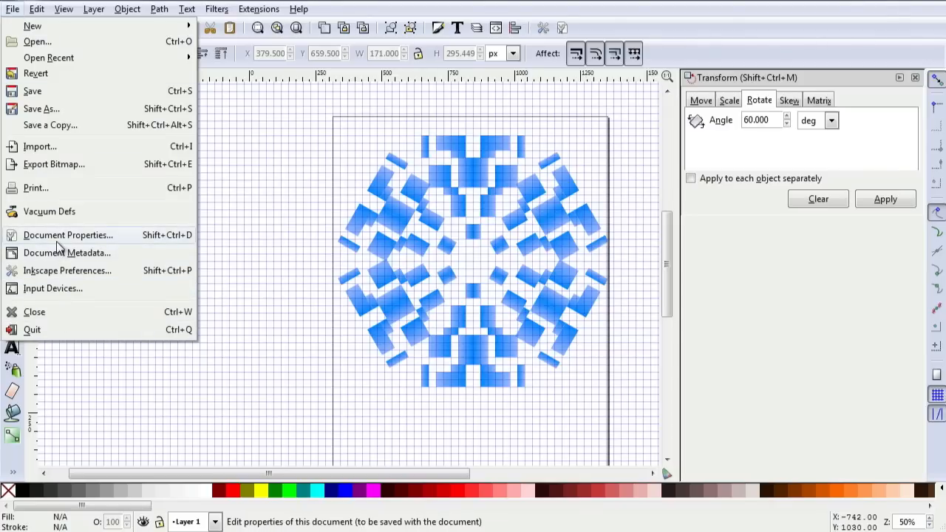
pyautogui.click(68, 235)
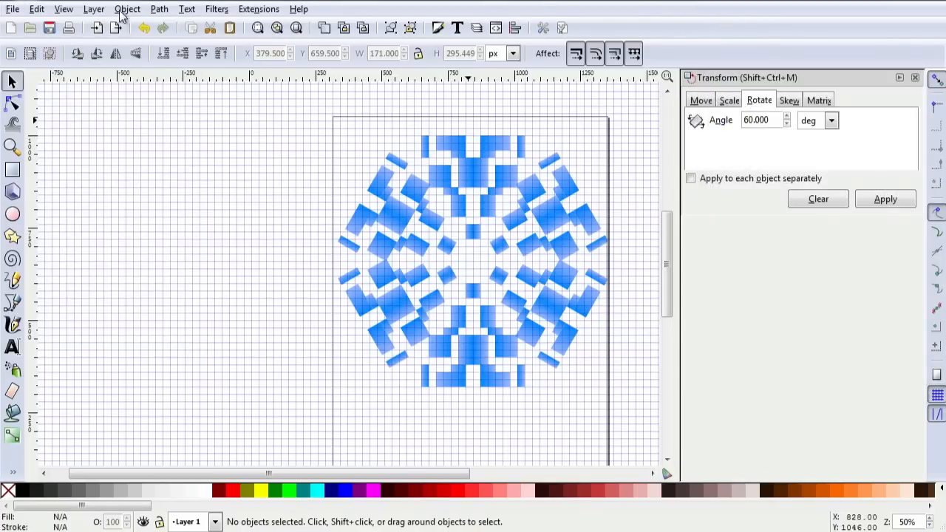
pyautogui.click(63, 9)
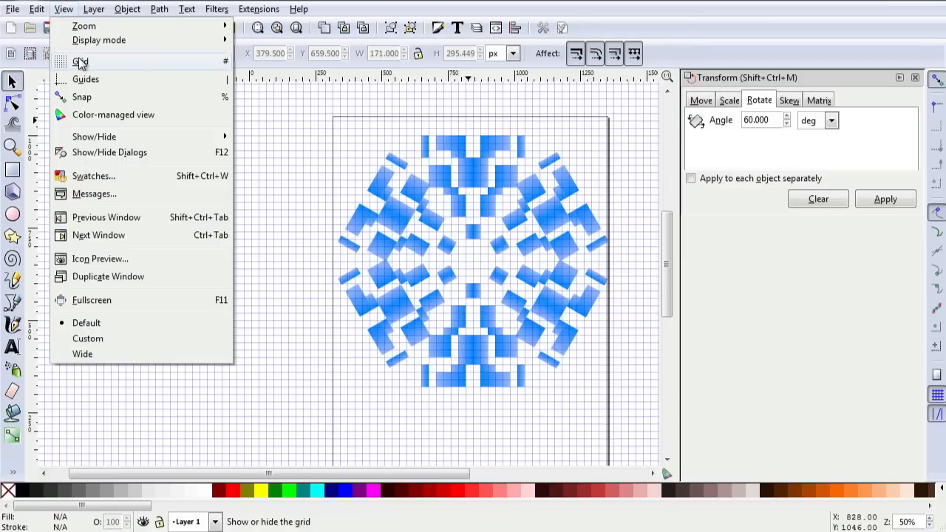
pyautogui.click(80, 61)
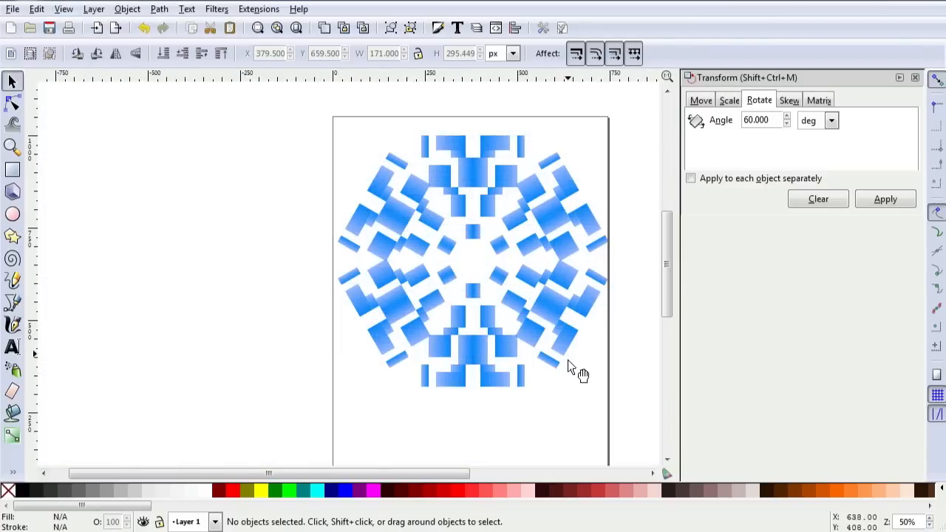
pyautogui.moveTo(613, 407)
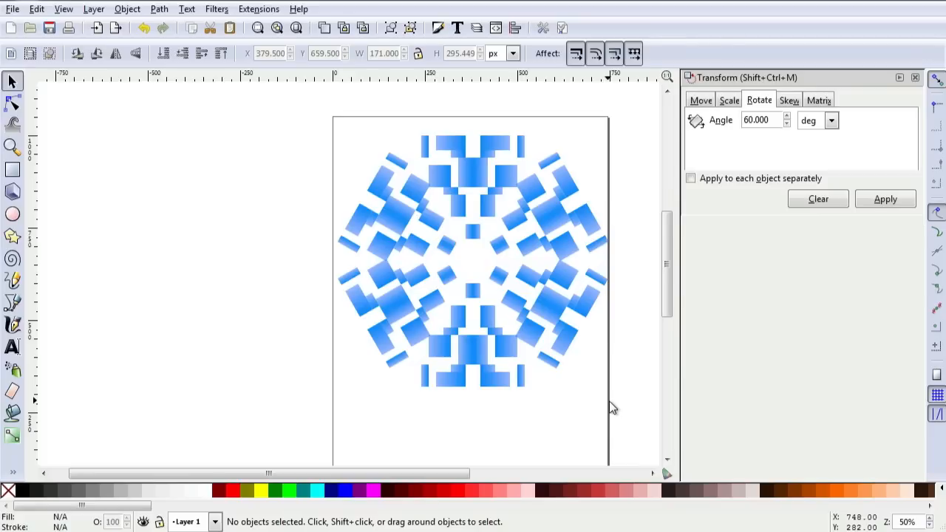
pyautogui.moveTo(602, 429)
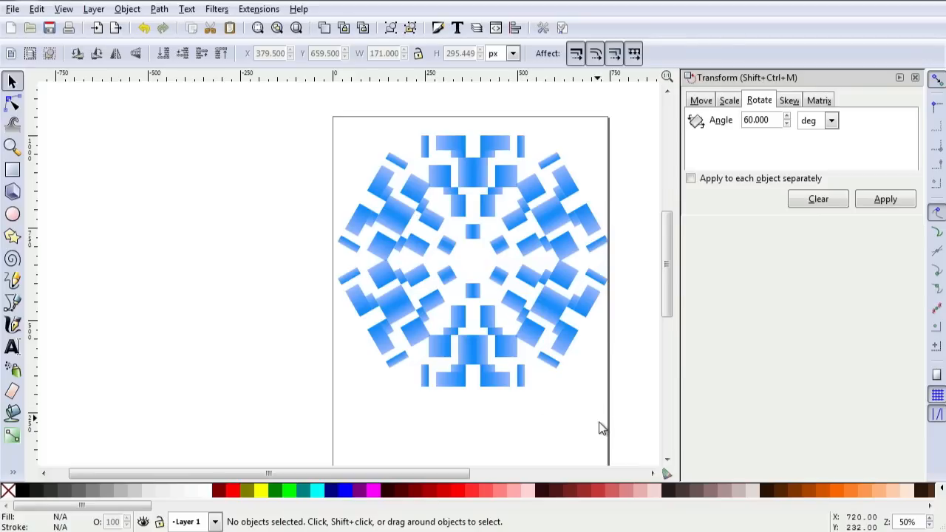
pyautogui.moveTo(614, 423)
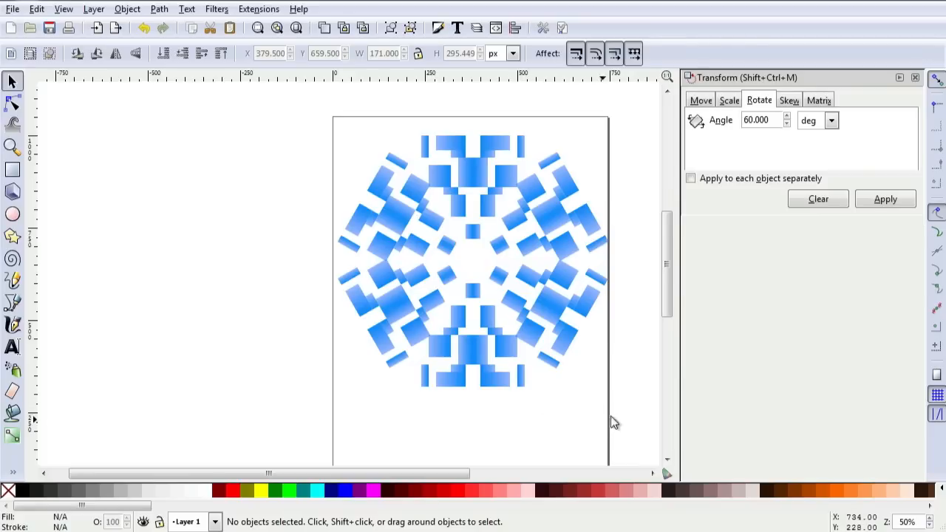